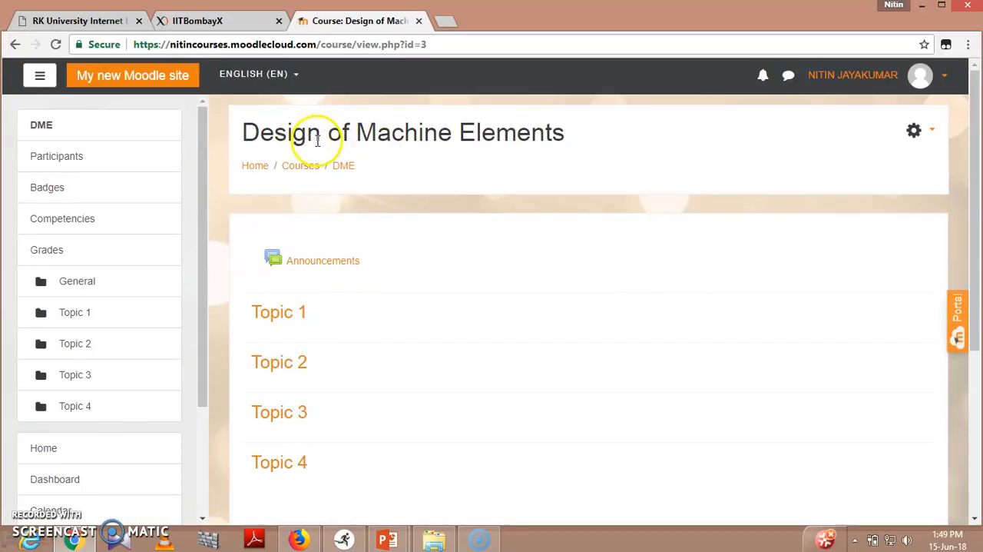
pyautogui.moveTo(547, 152)
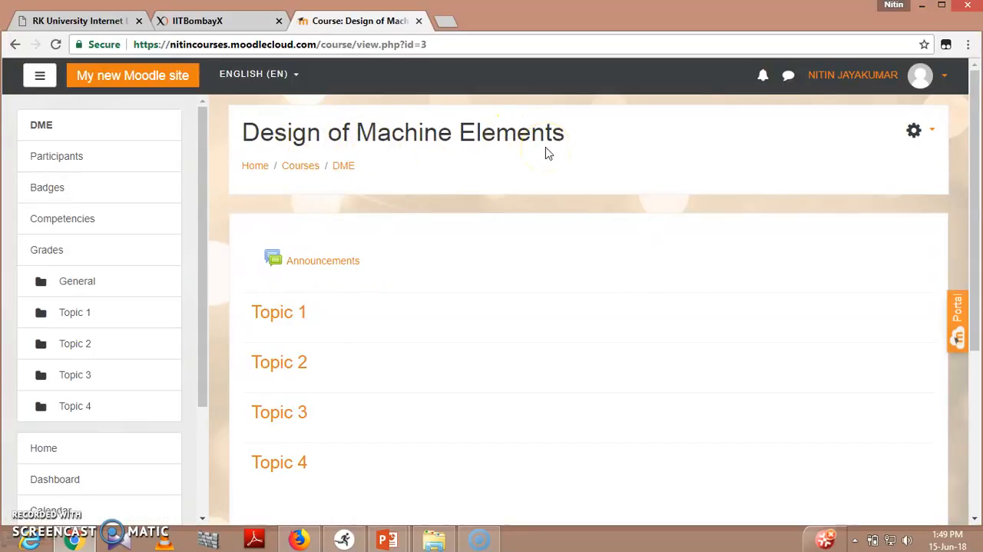
pyautogui.moveTo(279, 312)
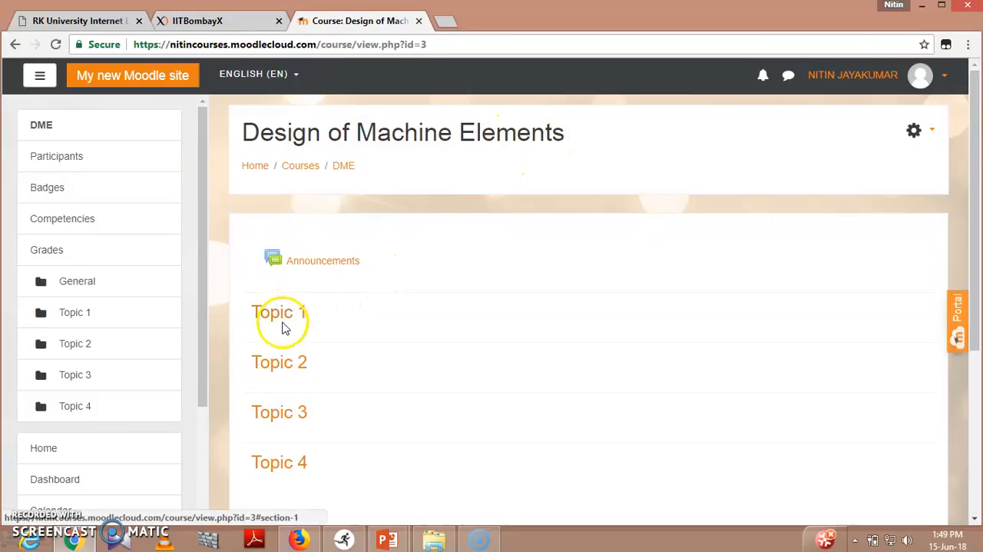
pyautogui.moveTo(289, 320)
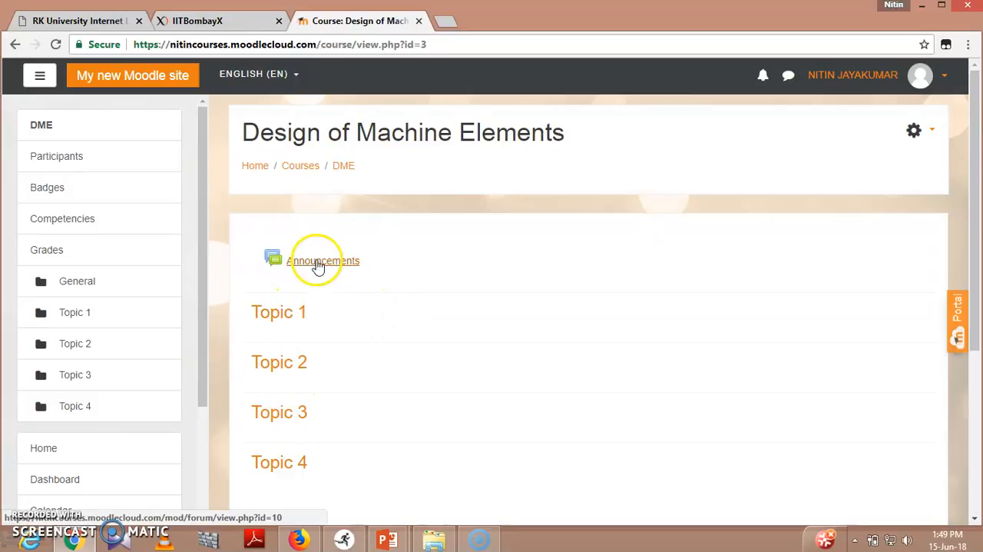
pyautogui.moveTo(335, 270)
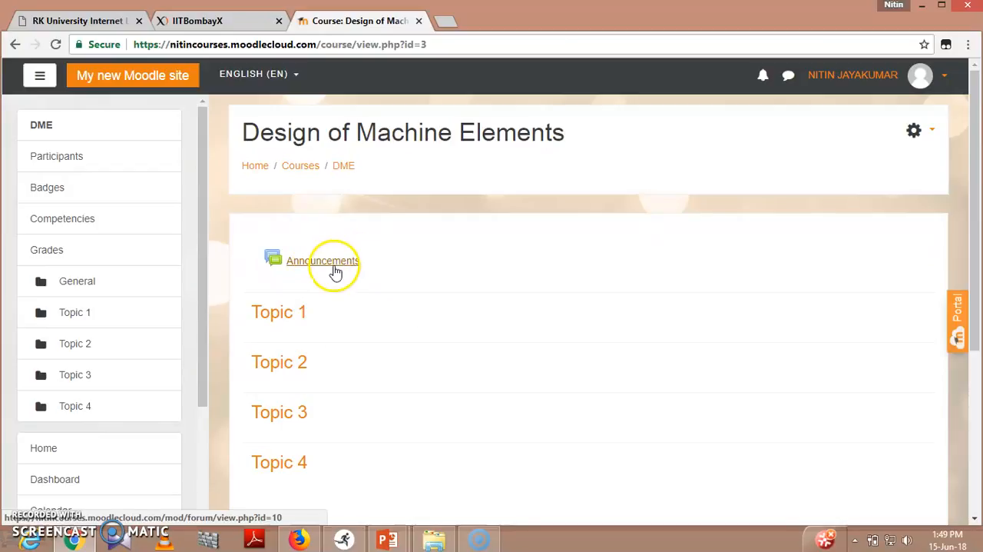
pyautogui.moveTo(310, 234)
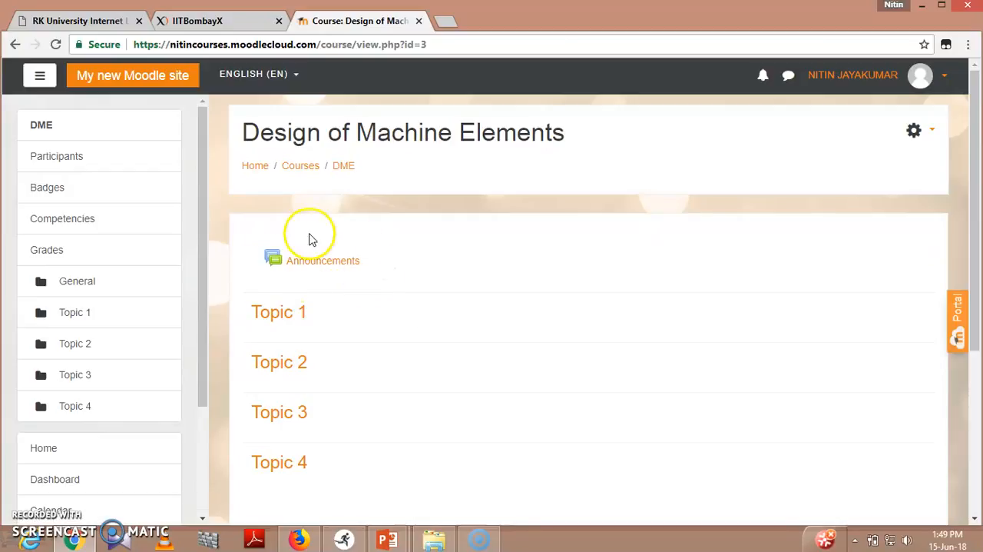
pyautogui.moveTo(369, 261)
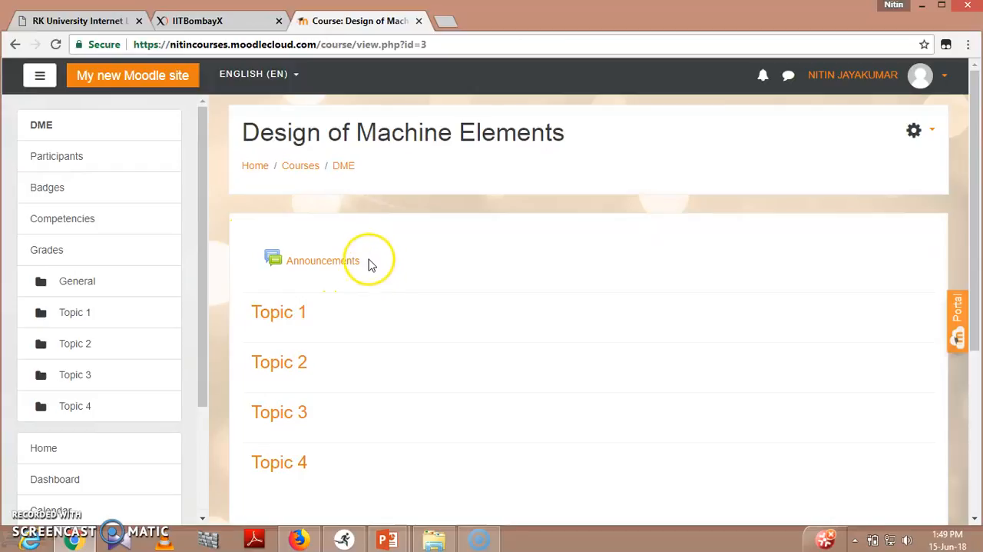
pyautogui.moveTo(459, 153)
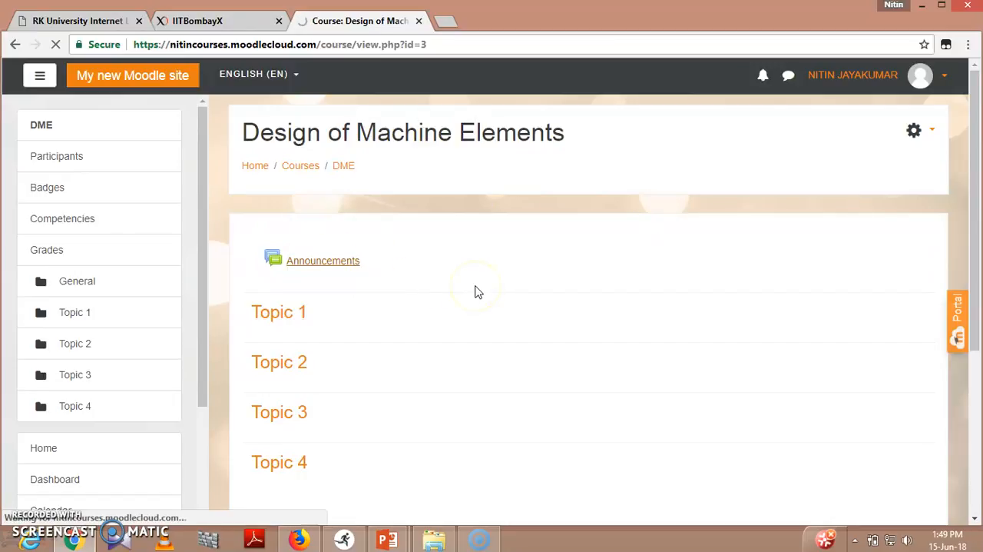
# - View the Announcements forum and its administration options menu
pyautogui.click(323, 261)
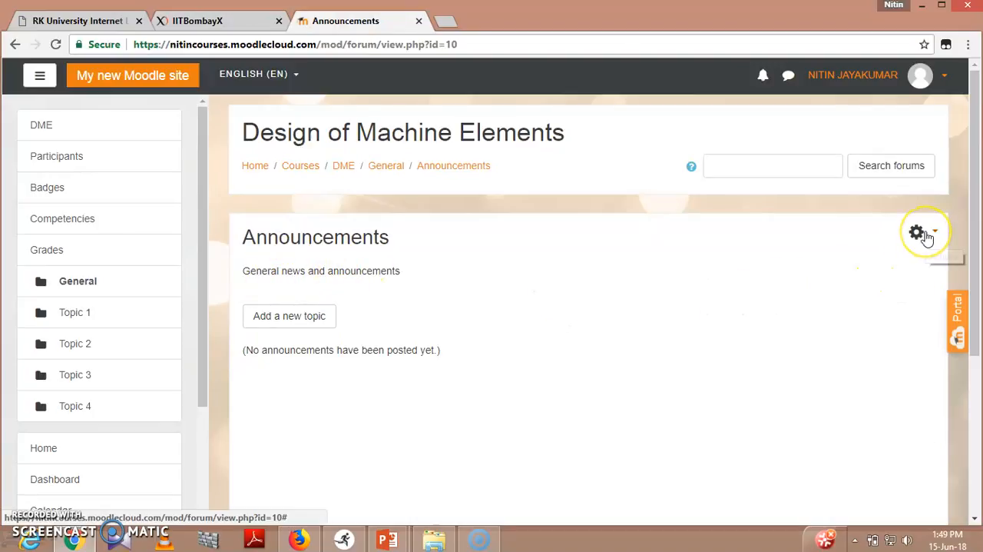
pyautogui.click(916, 231)
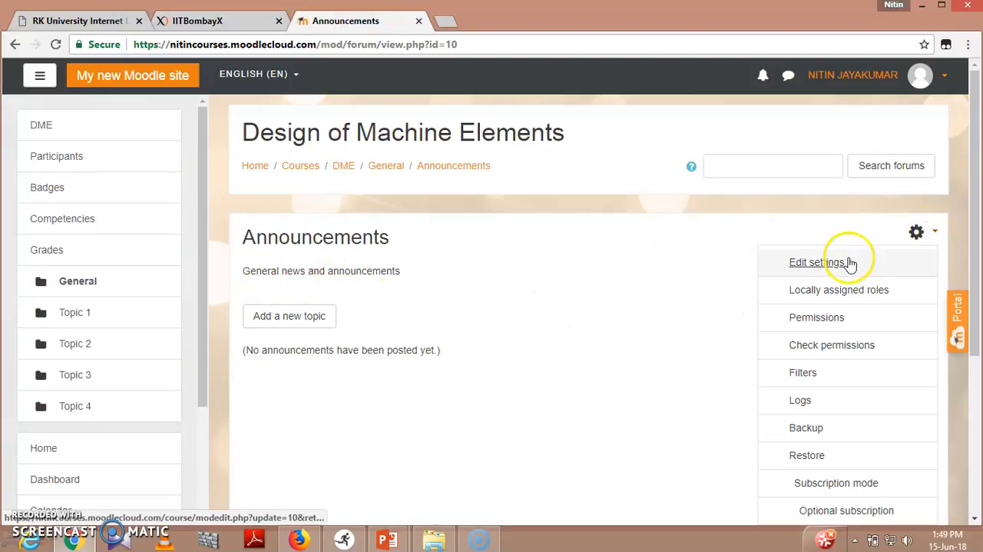
pyautogui.moveTo(804, 384)
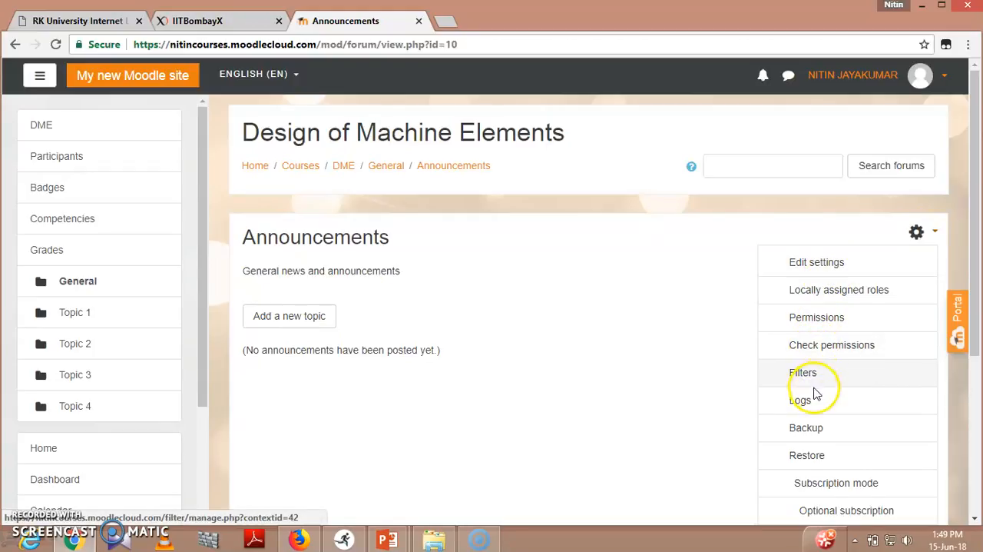
pyautogui.moveTo(825, 466)
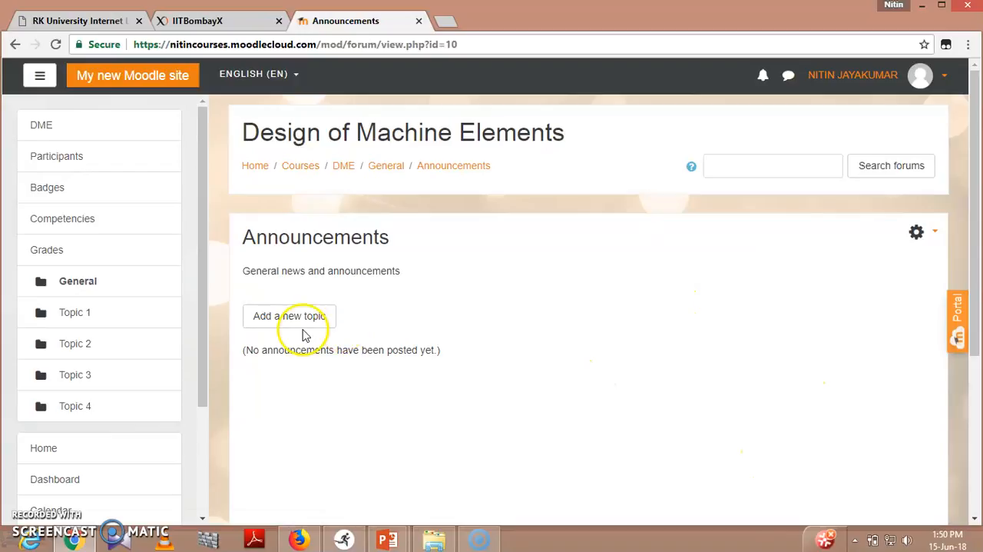
# - Begin a new announcement topic with the subject 'Welcome to the course.'
pyautogui.click(289, 317)
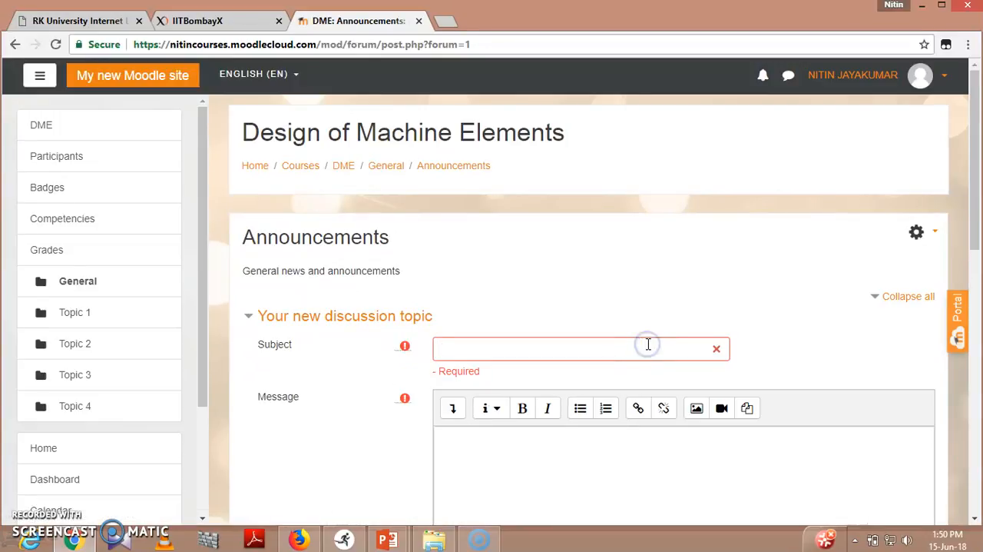
pyautogui.write('Welcome to the c')
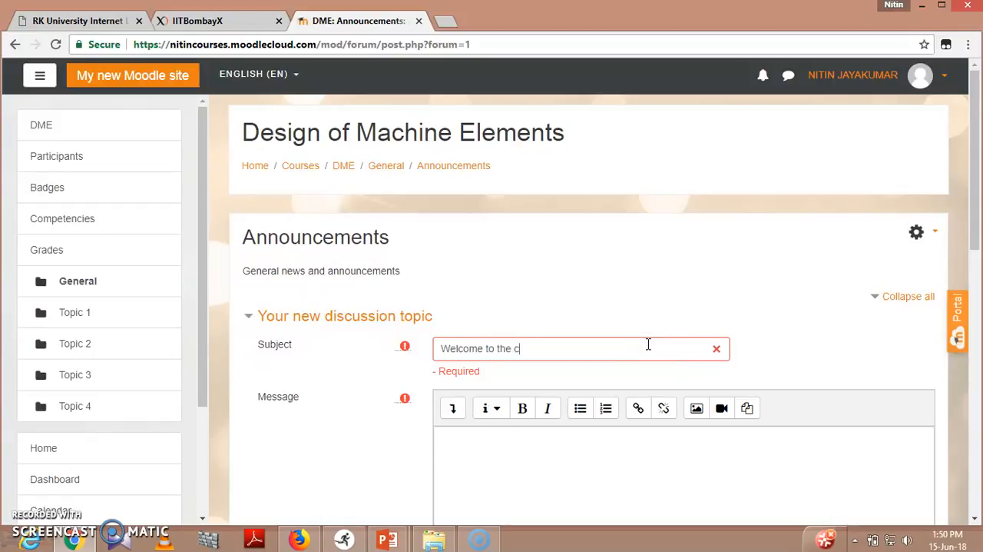
pyautogui.write('ours')
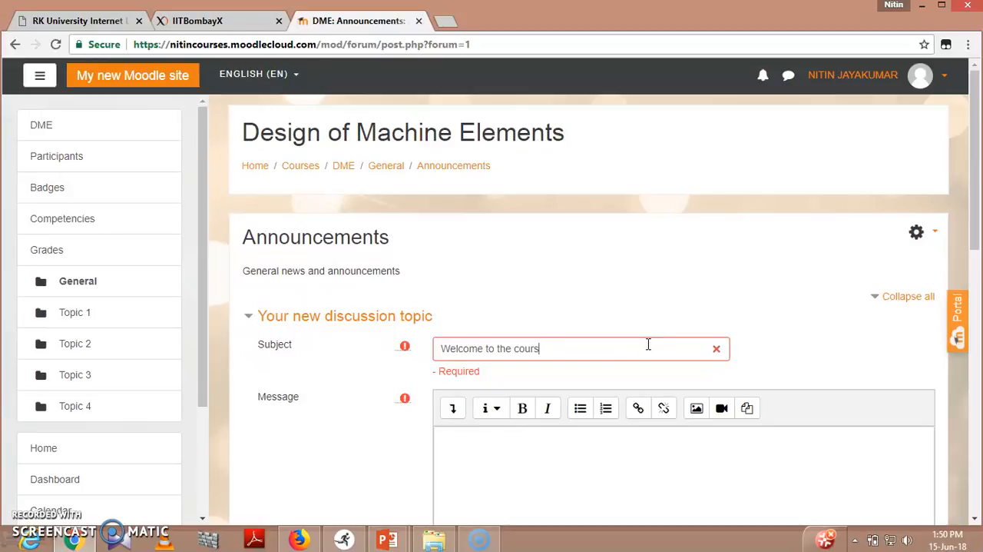
pyautogui.write('e.')
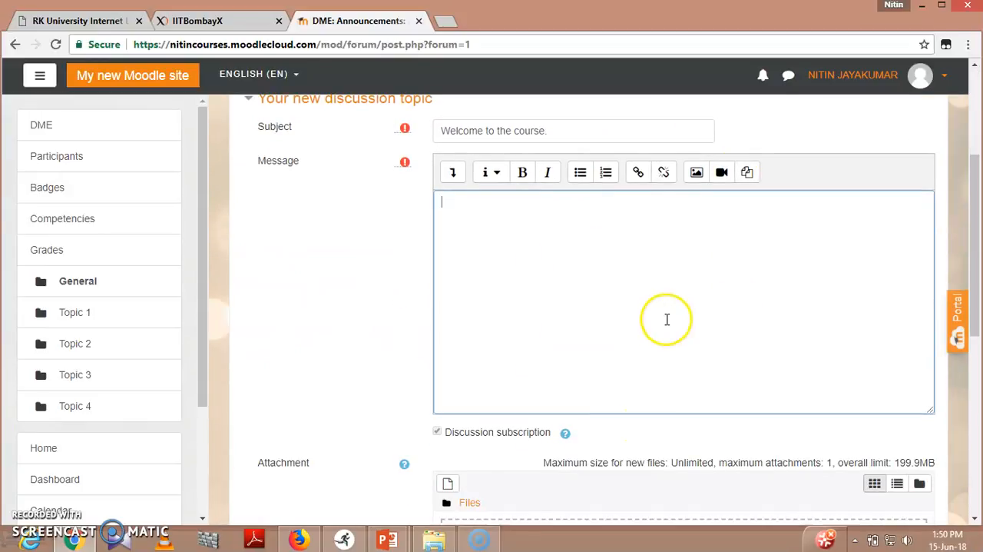
# - Write the message welcoming all to Design of Machine Elements, taught in 5th semester
pyautogui.write('Welcome you')
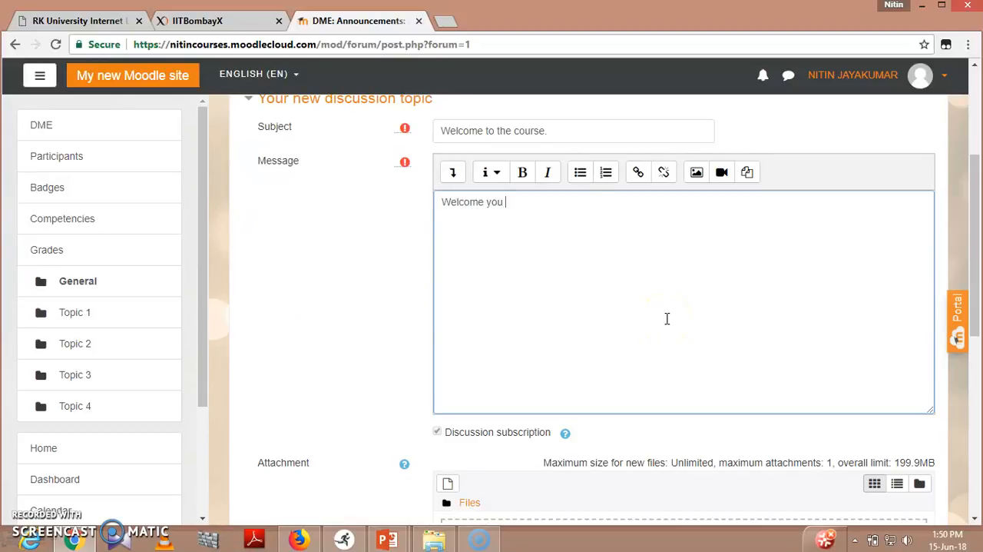
pyautogui.write('all to the')
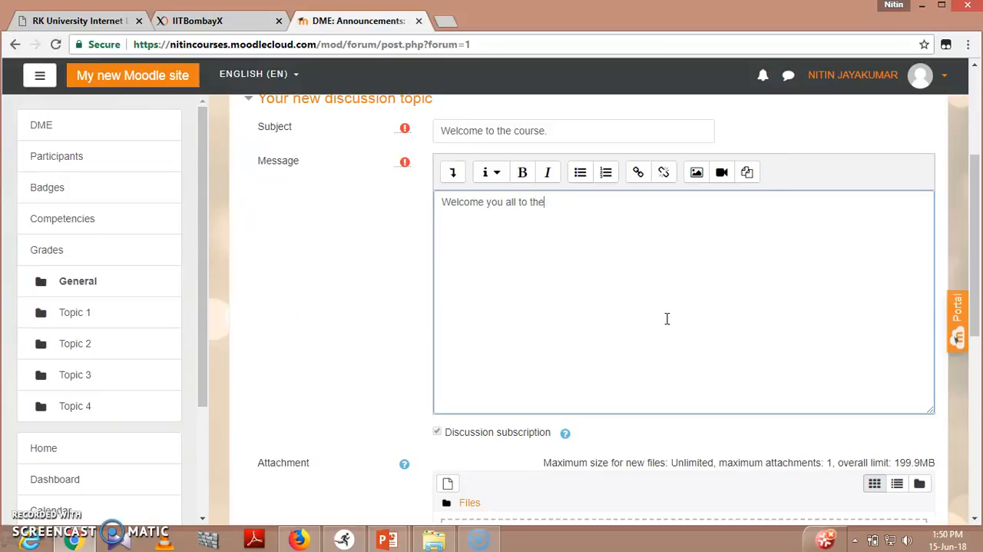
pyautogui.write('course')
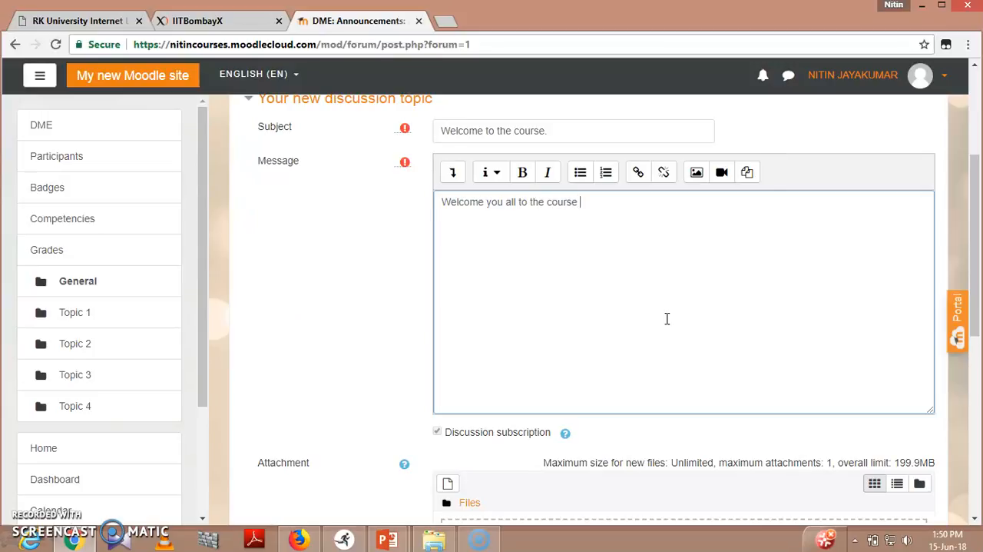
pyautogui.write('that is D')
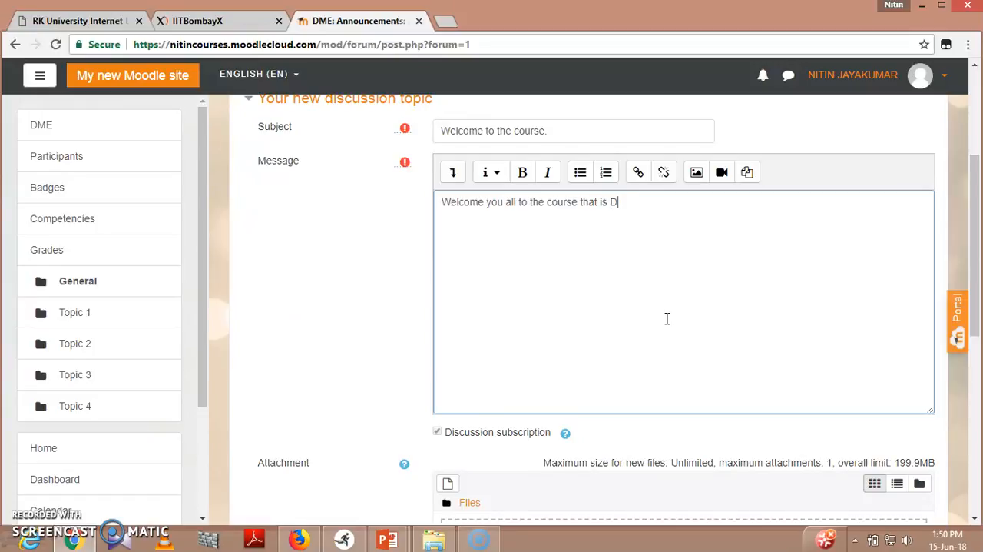
pyautogui.write('esign of')
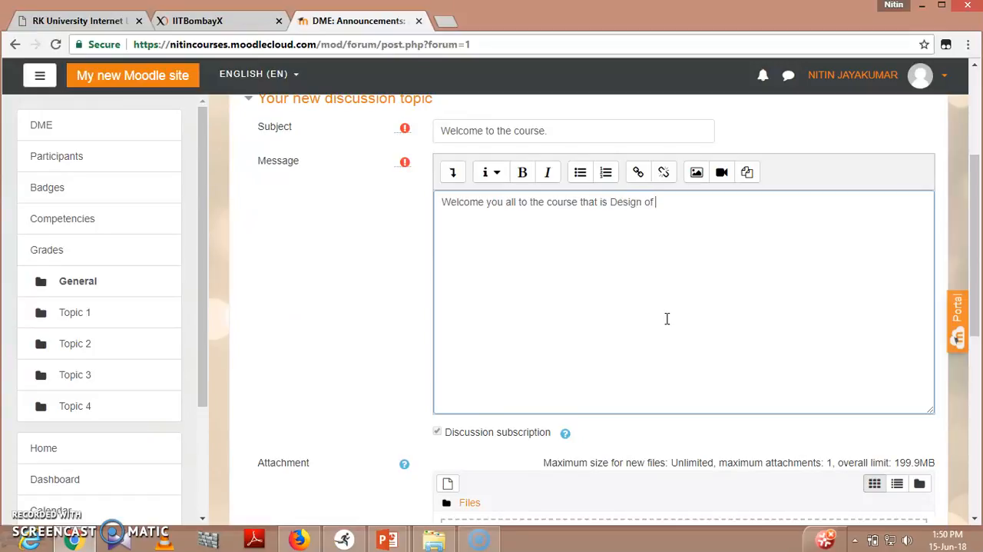
pyautogui.write('Machine Elemen')
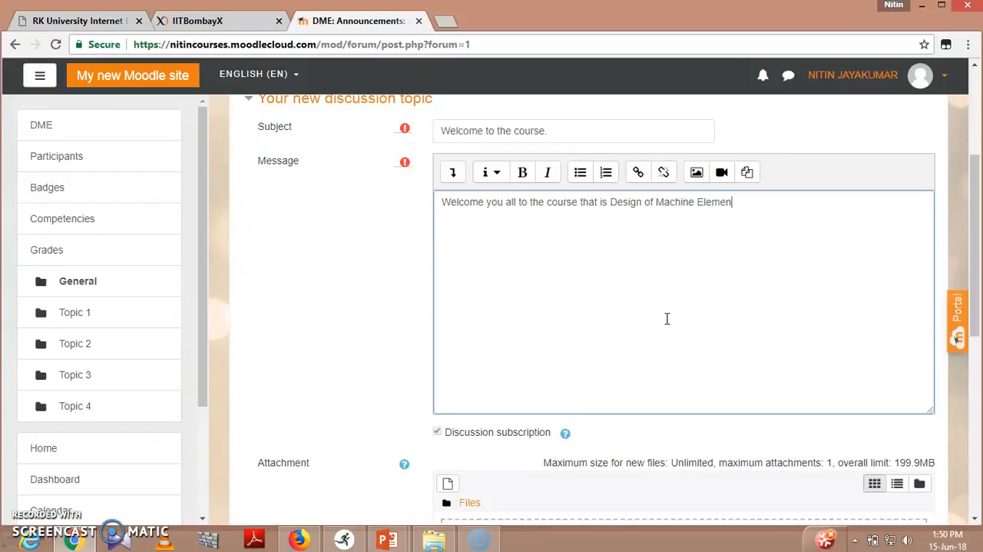
pyautogui.write('ts which is to be')
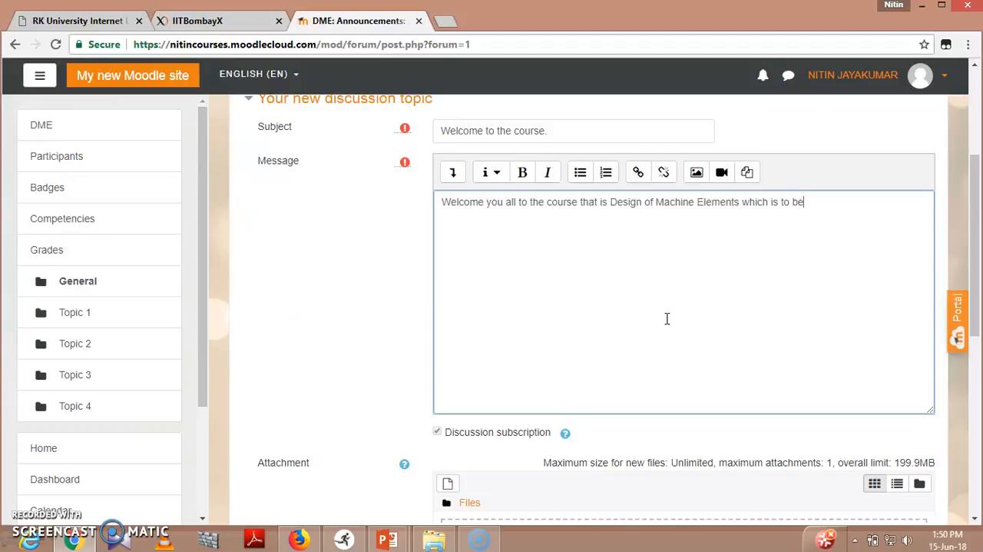
pyautogui.write('taught')
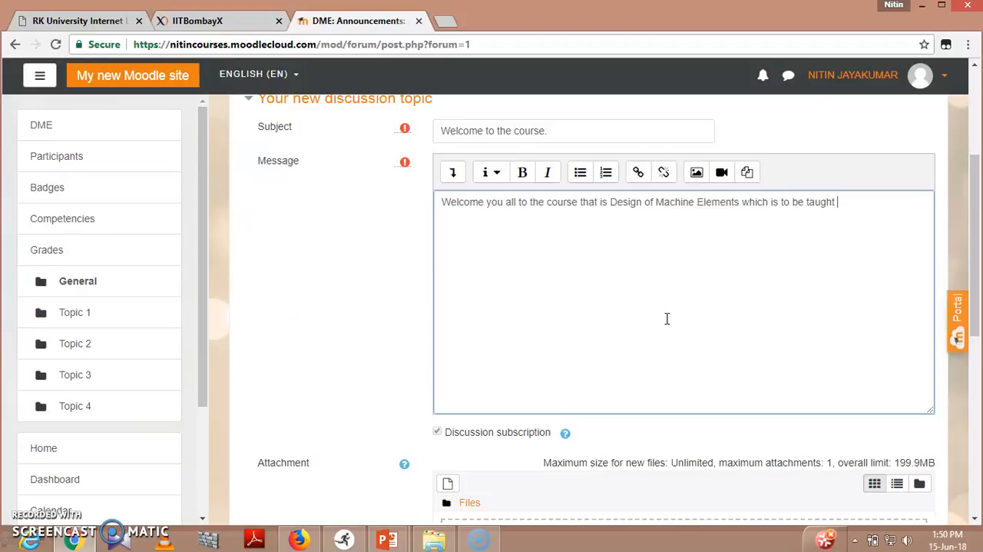
pyautogui.write('in 5t')
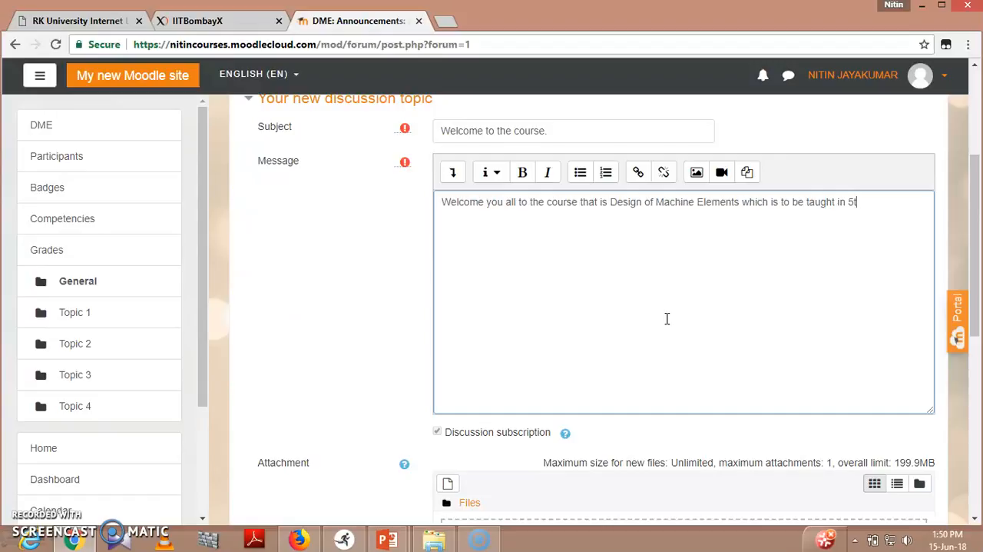
pyautogui.write('h semester.')
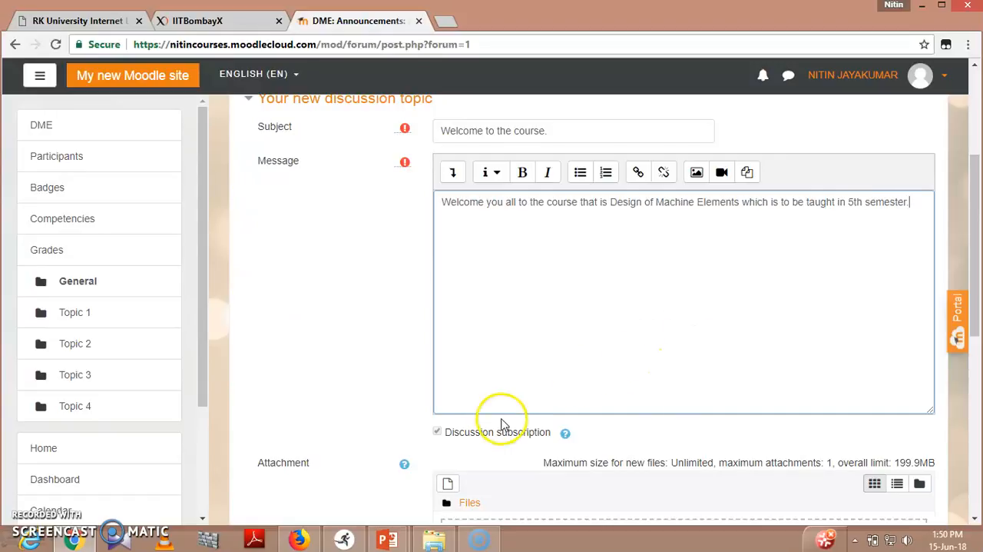
pyautogui.moveTo(392, 192)
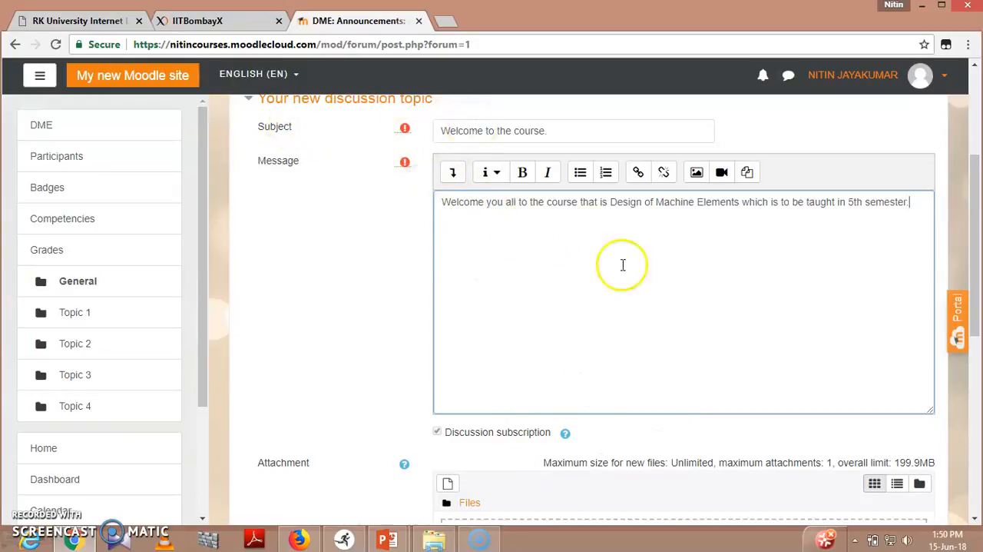
# - Post the 'Welcome to the course.' announcement to the forum
pyautogui.scroll(-3)
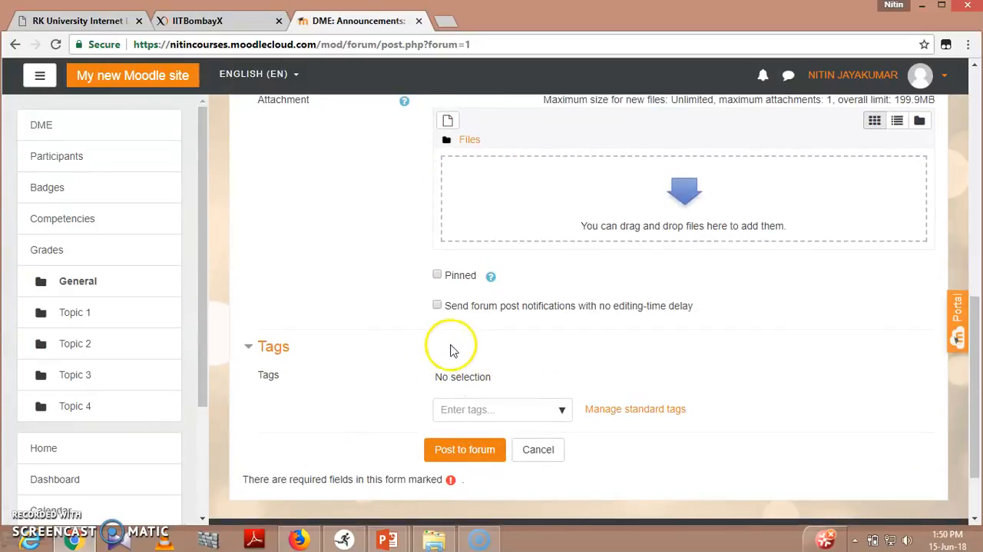
pyautogui.moveTo(572, 341)
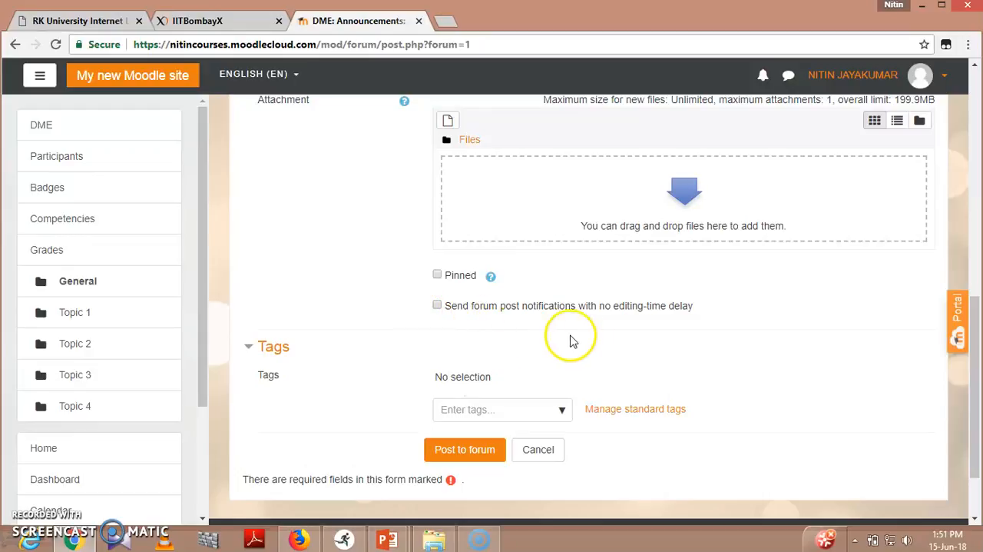
pyautogui.moveTo(464, 449)
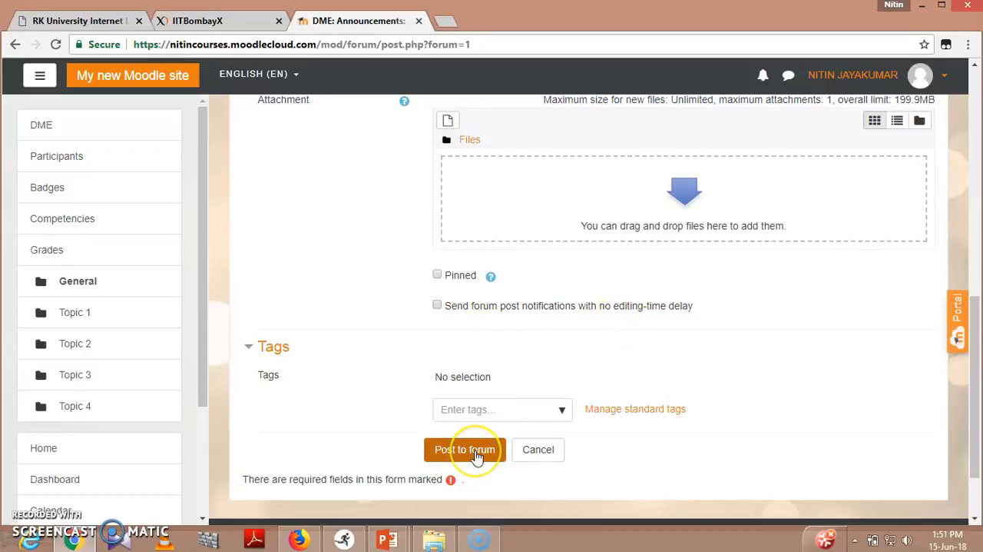
pyautogui.click(464, 449)
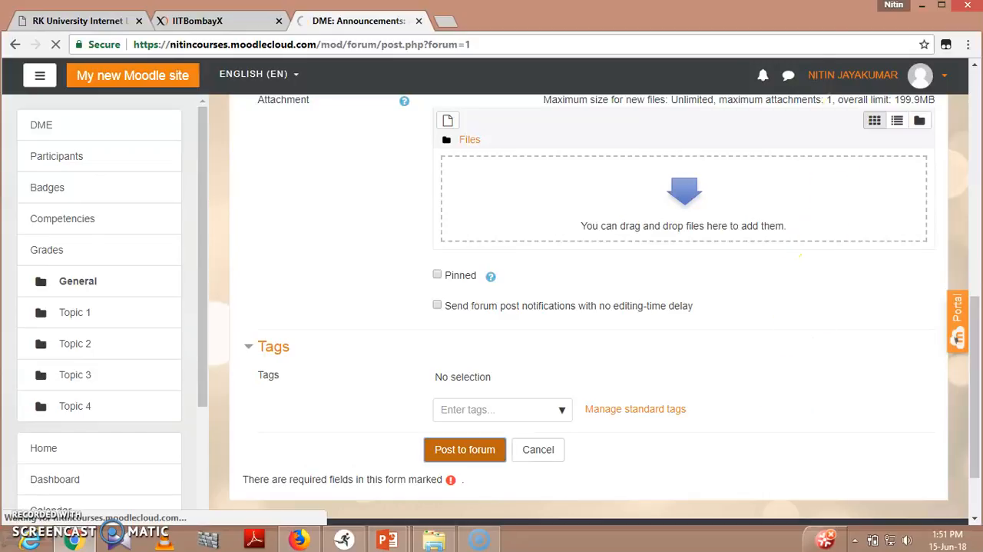
pyautogui.click(463, 448)
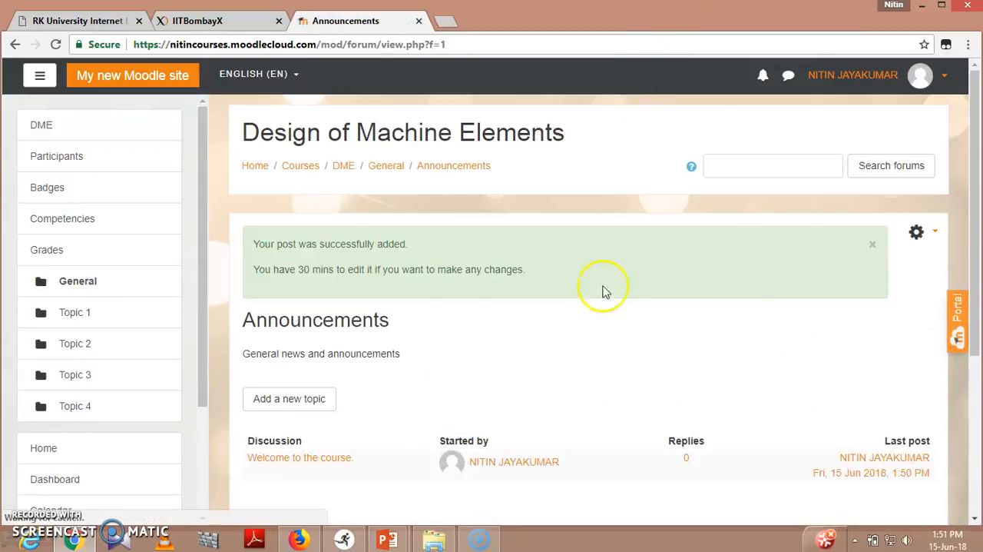
pyautogui.scroll(-3)
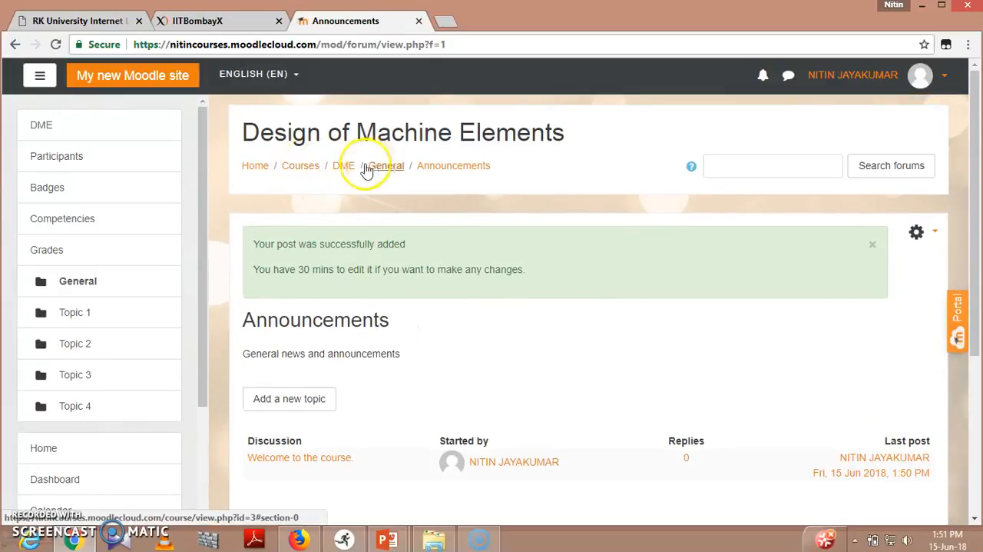
# - Go back to the course's General section via the breadcrumb
pyautogui.click(344, 164)
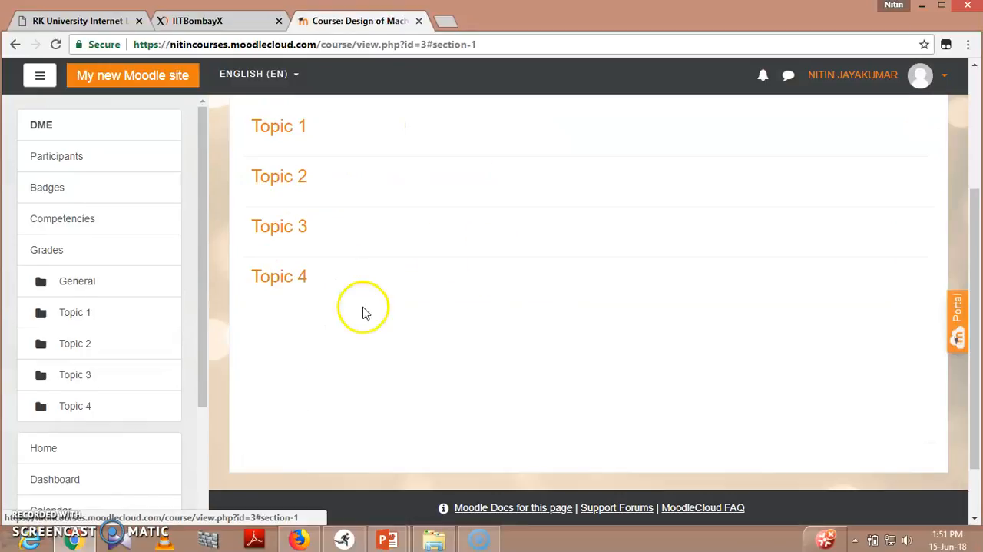
pyautogui.moveTo(556, 331)
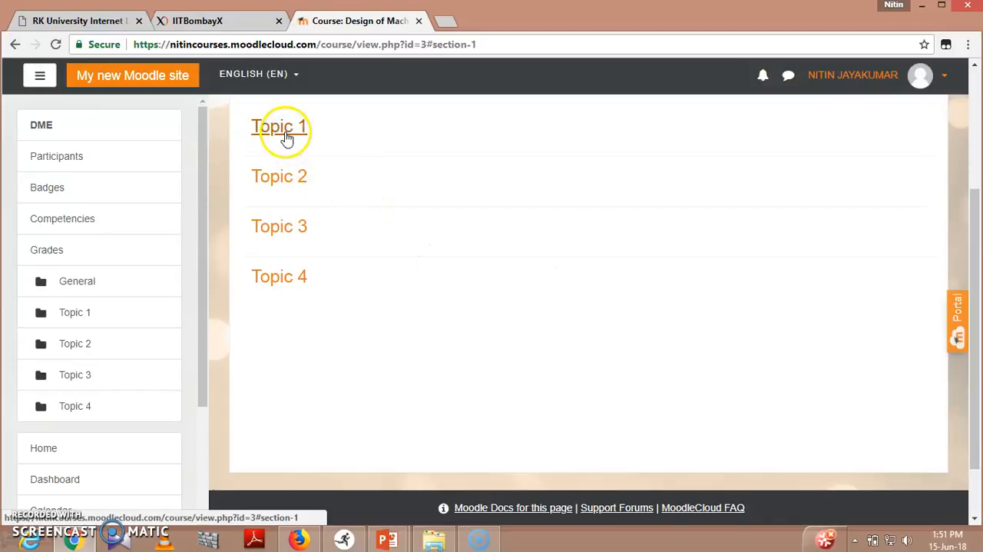
pyautogui.moveTo(315, 175)
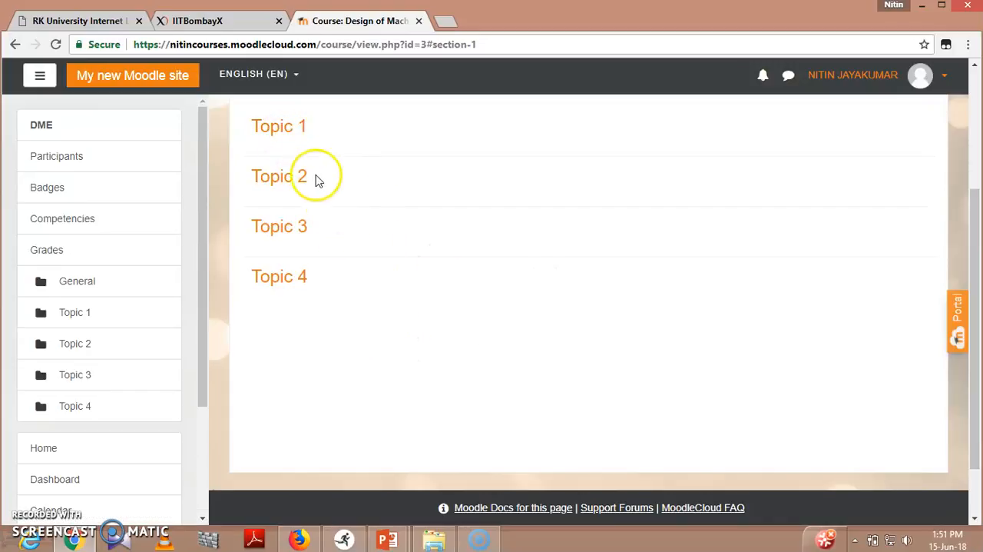
pyautogui.moveTo(322, 164)
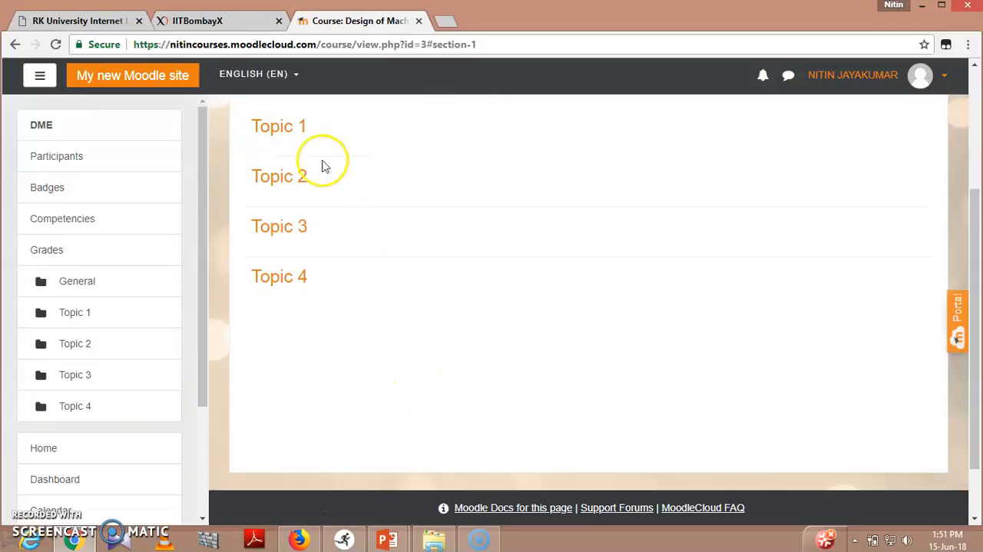
pyautogui.moveTo(341, 199)
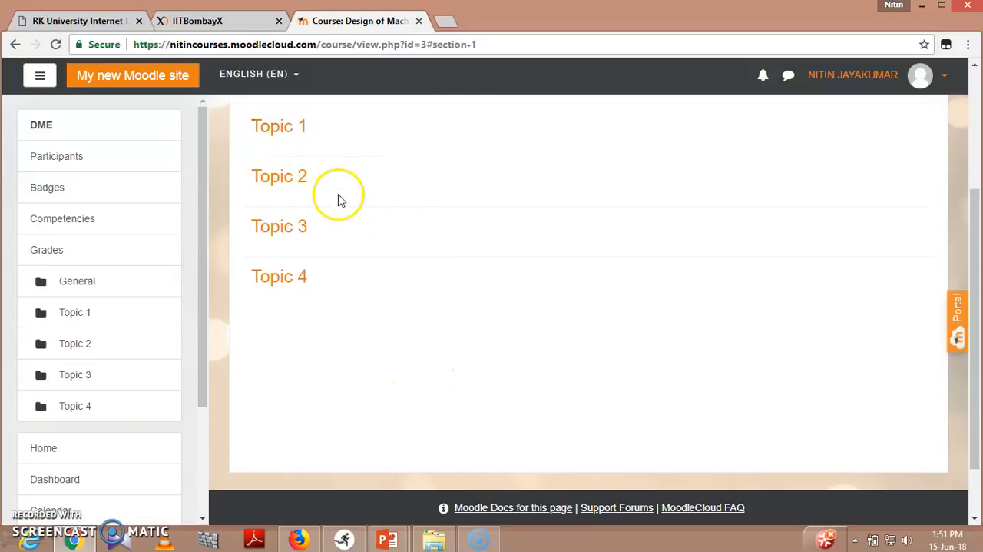
pyautogui.moveTo(279, 126)
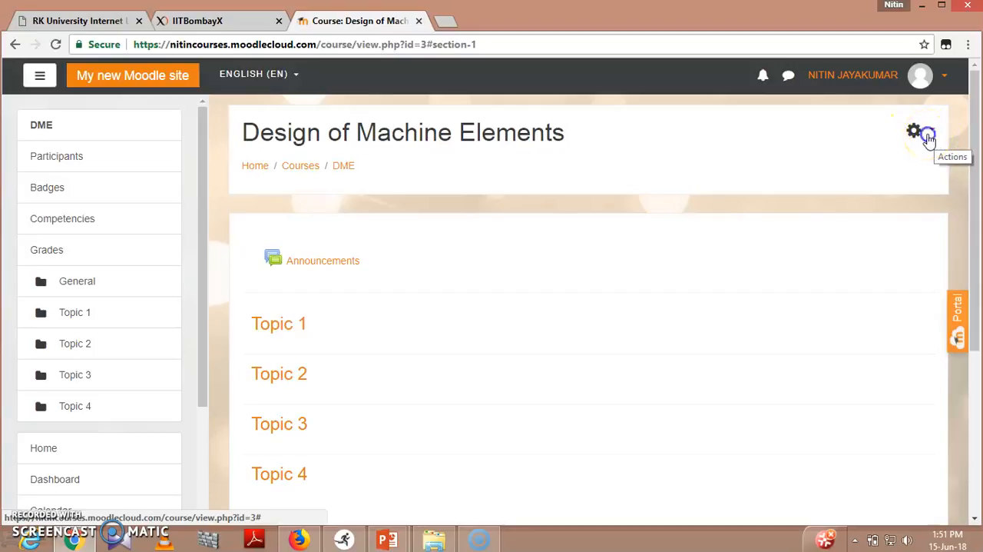
# - Turn editing on from the course's gear Actions menu
pyautogui.click(914, 131)
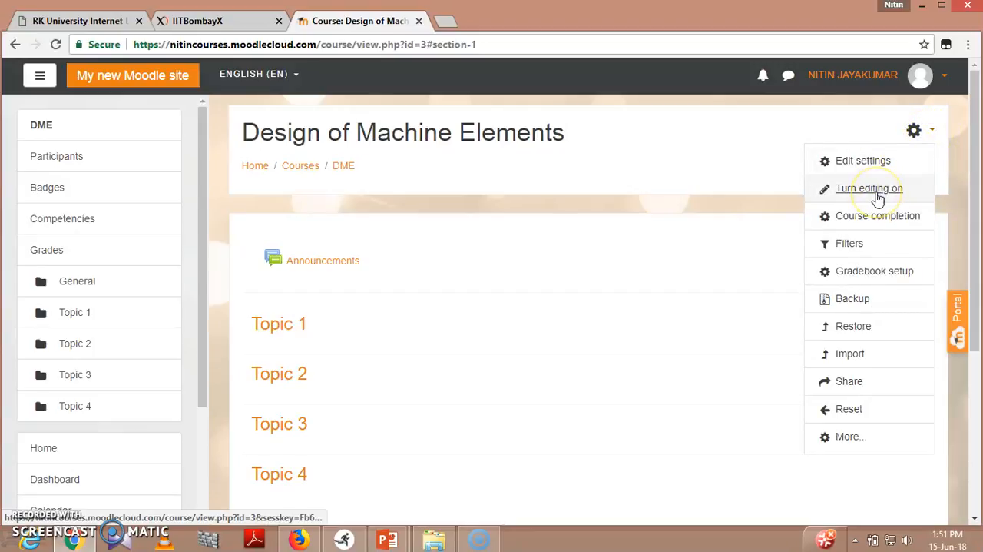
pyautogui.click(869, 187)
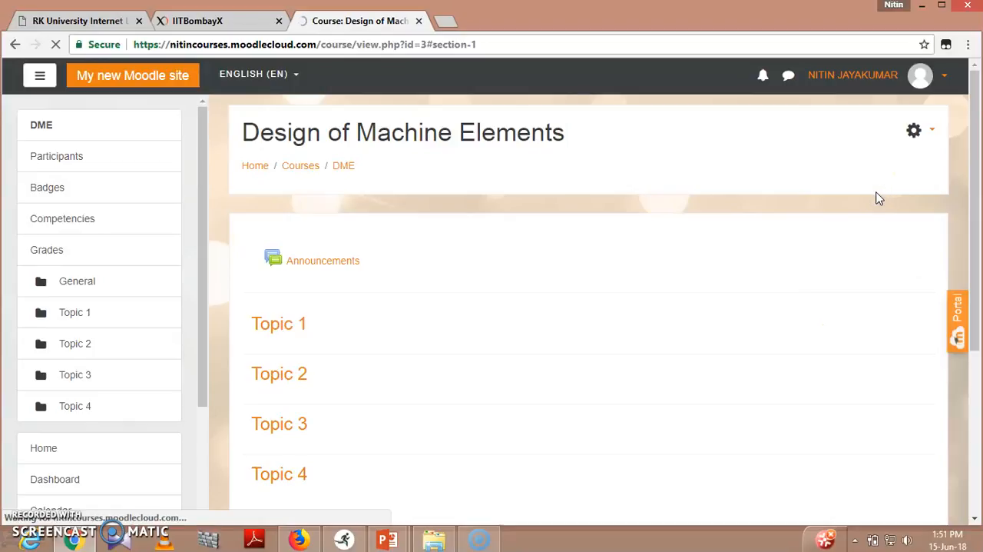
pyautogui.click(912, 129)
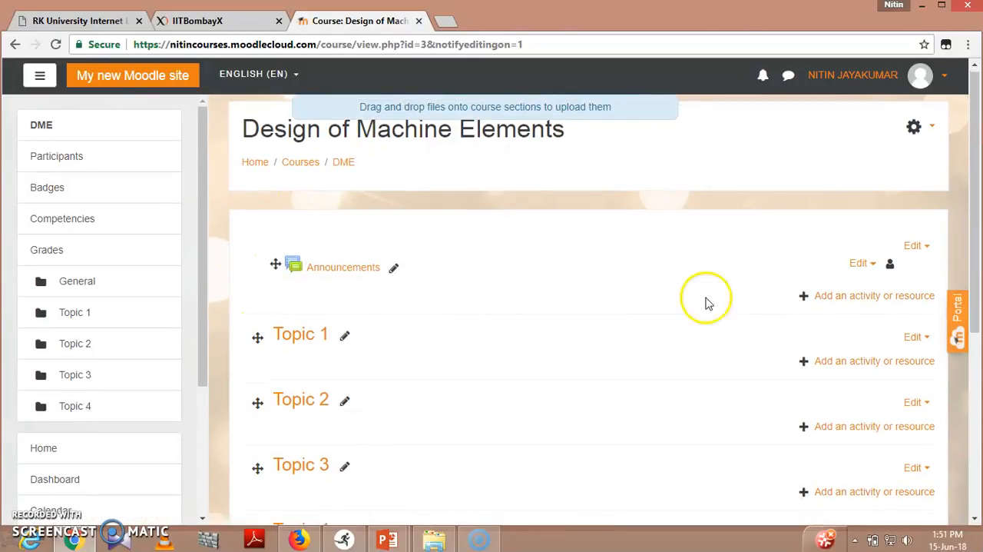
pyautogui.scroll(-3)
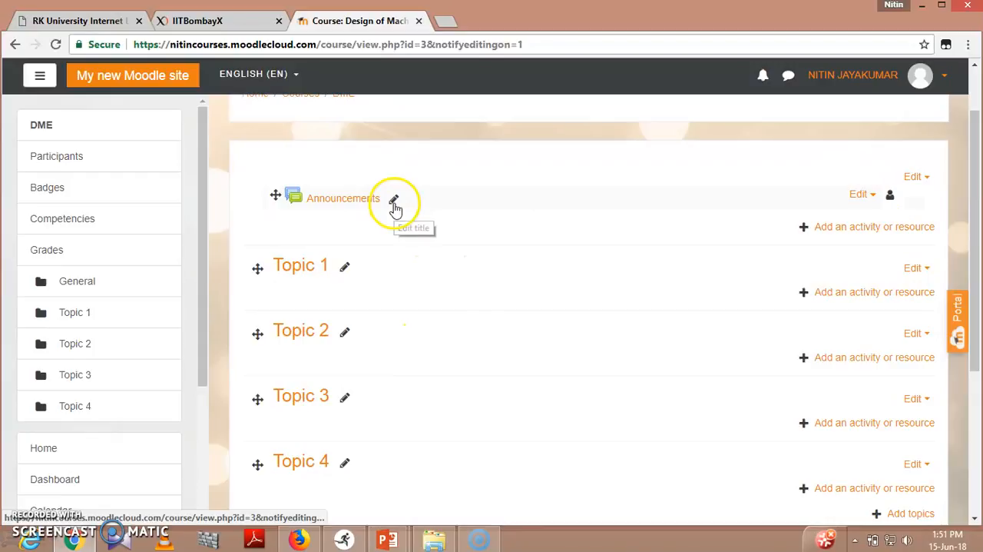
# - Edit the Announcements forum title inline to 'Welcome note'
pyautogui.click(393, 198)
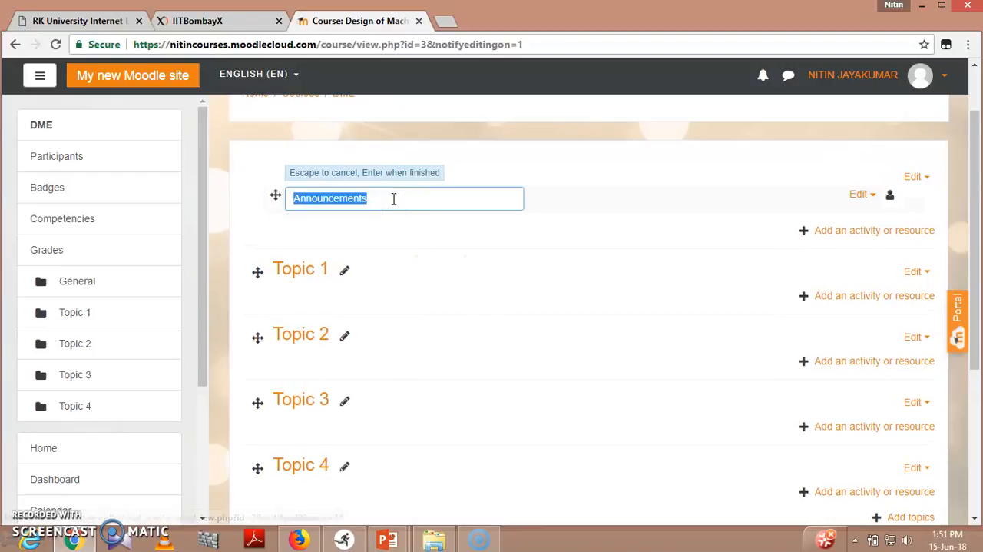
pyautogui.write('Welc')
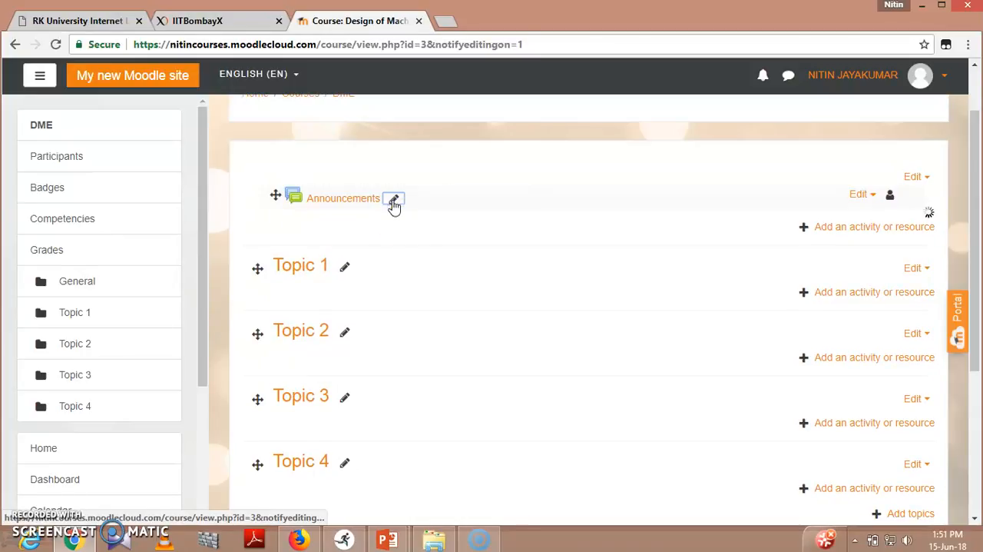
pyautogui.click(393, 198)
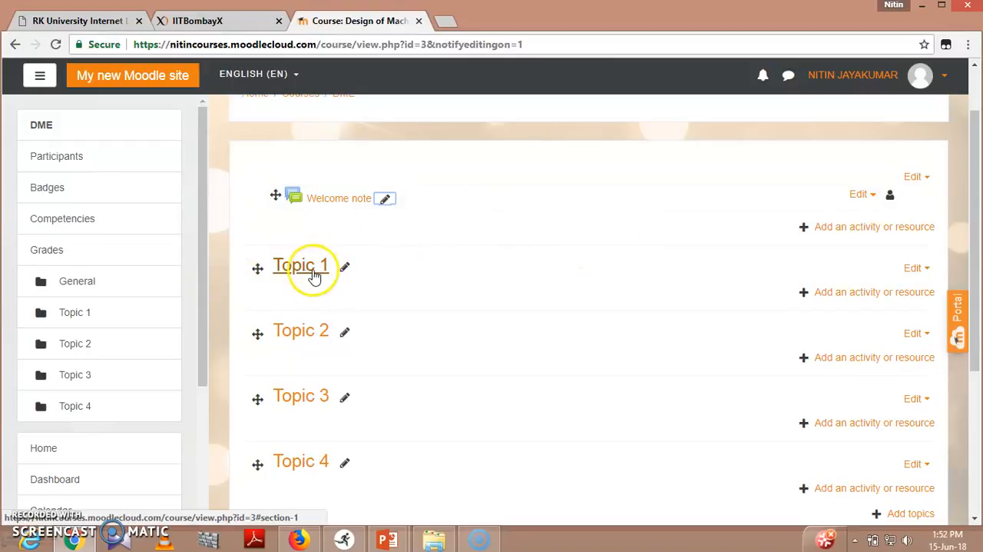
pyautogui.moveTo(258, 267)
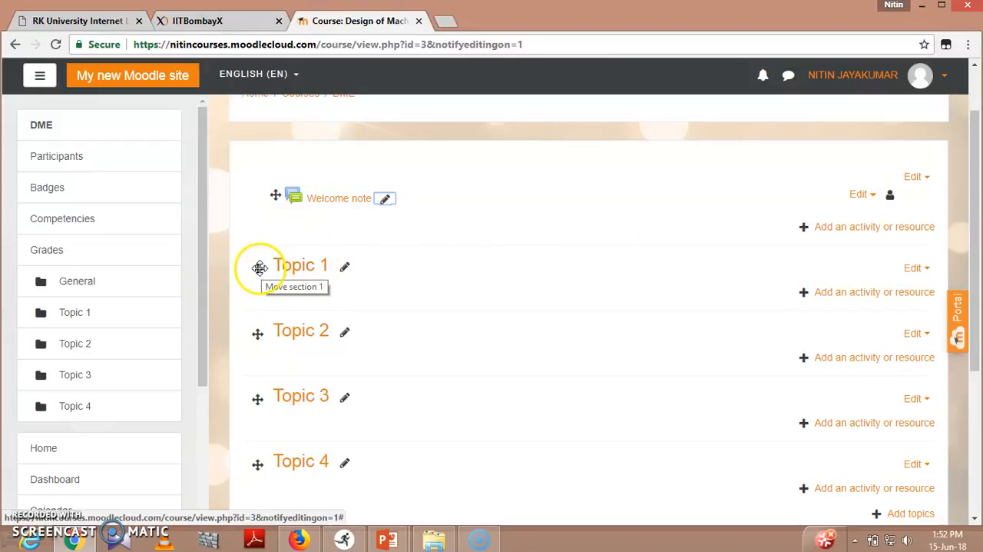
pyautogui.moveTo(258, 264); pyautogui.dragTo(258, 354)
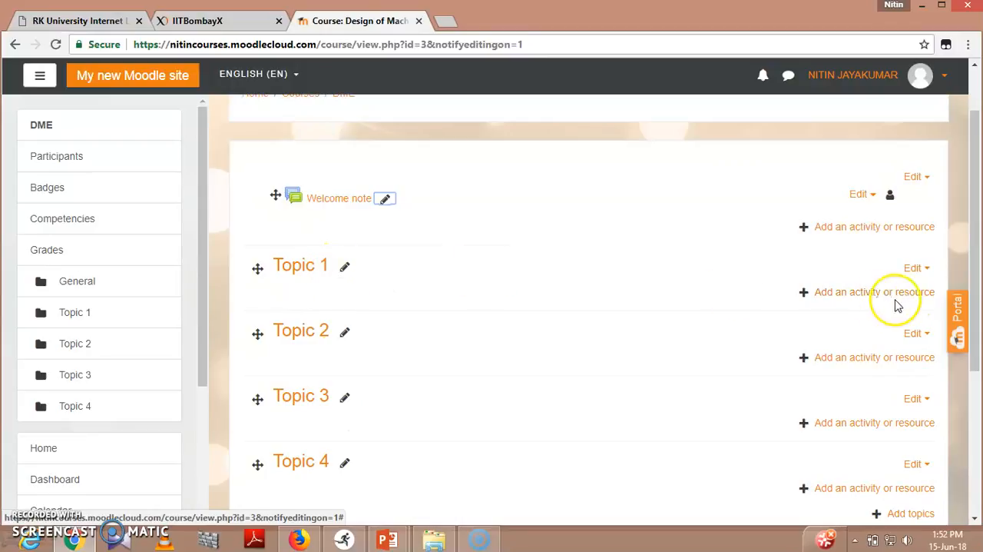
pyautogui.moveTo(359, 267)
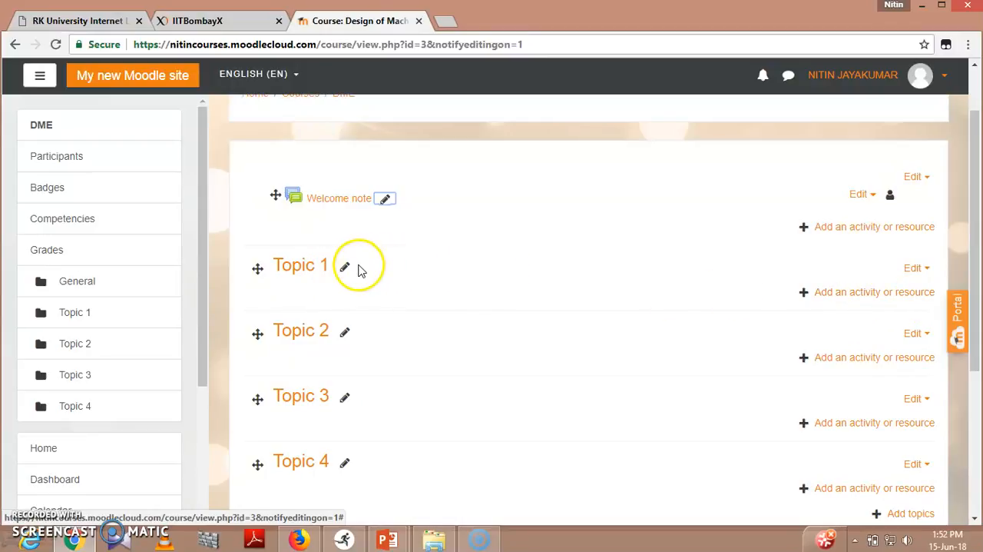
pyautogui.click(344, 267)
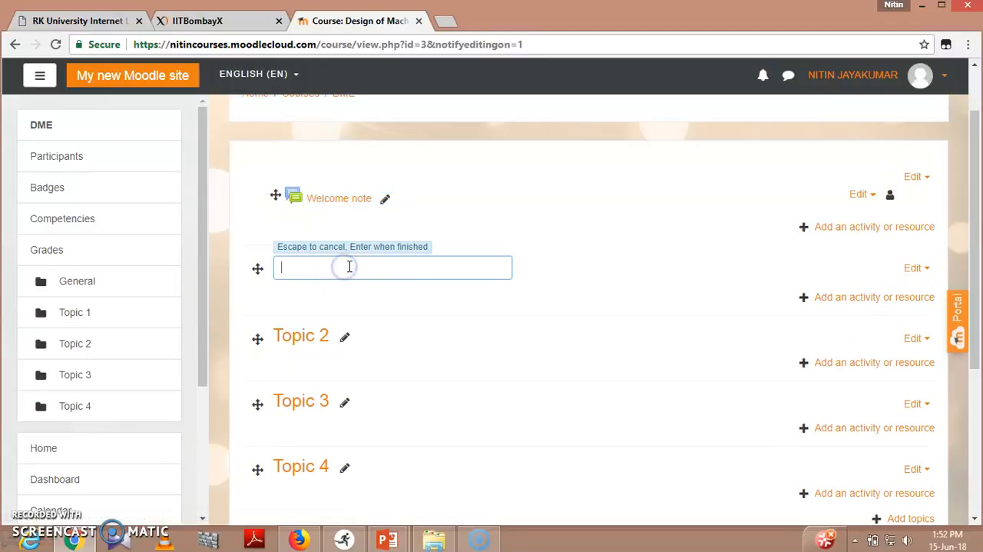
pyautogui.write('Intr')
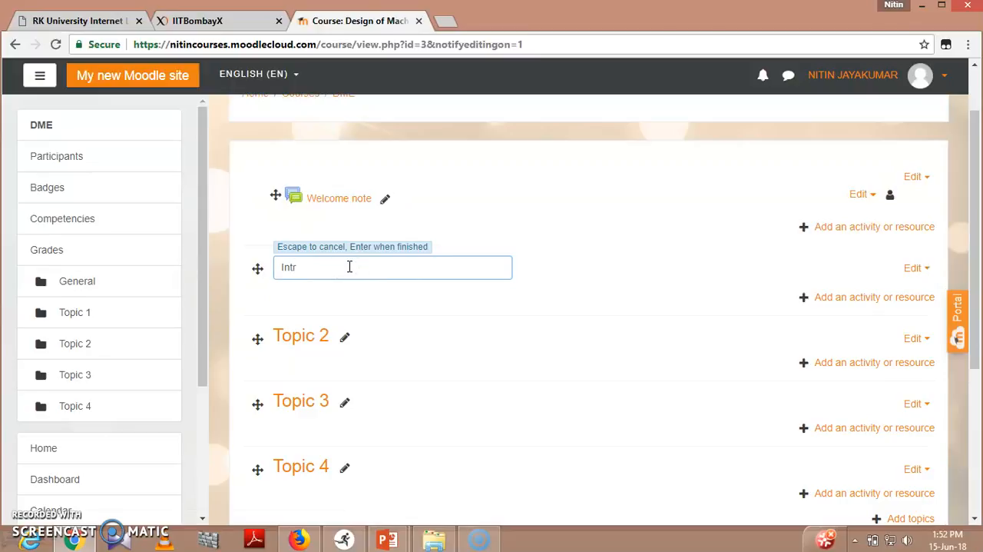
pyautogui.write('od')
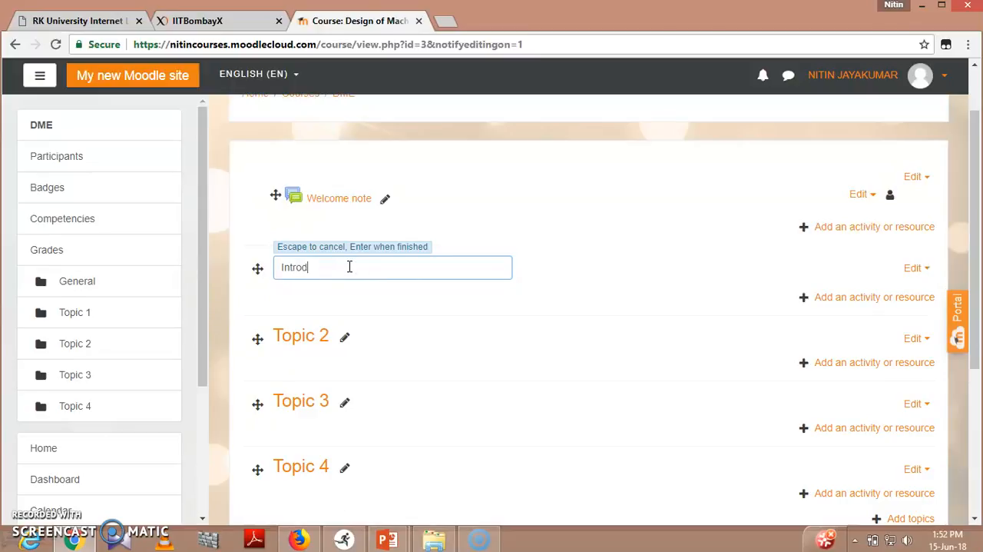
pyautogui.write('uction')
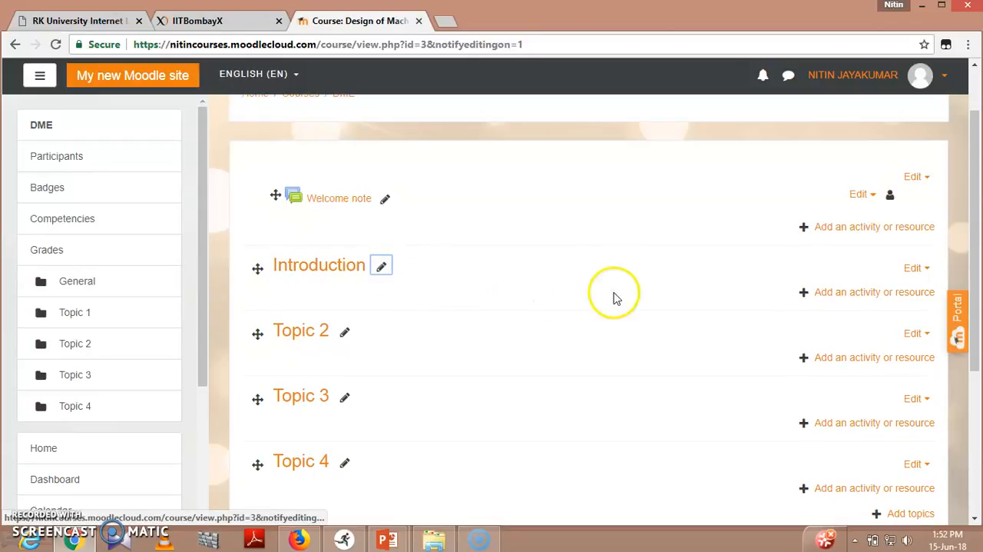
pyautogui.moveTo(845, 292)
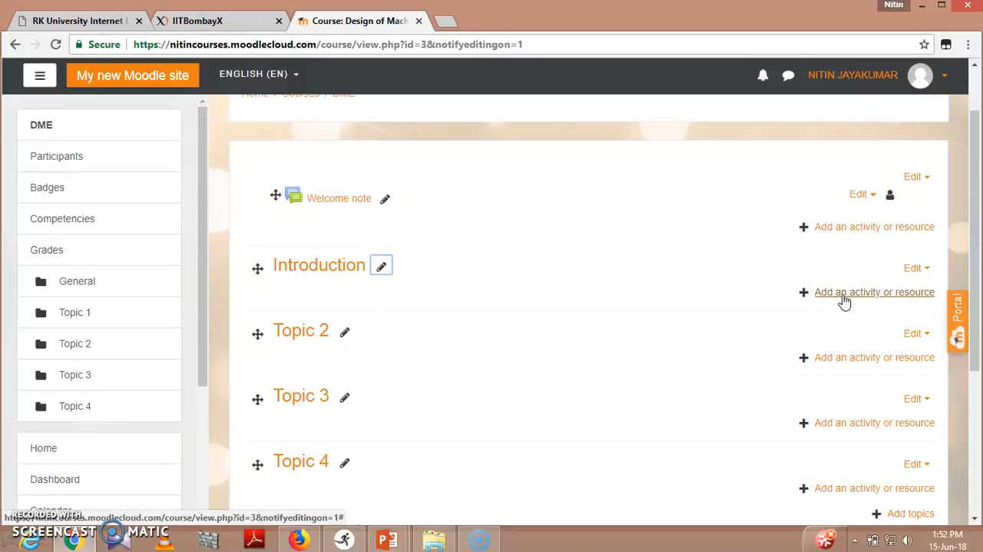
pyautogui.click(874, 292)
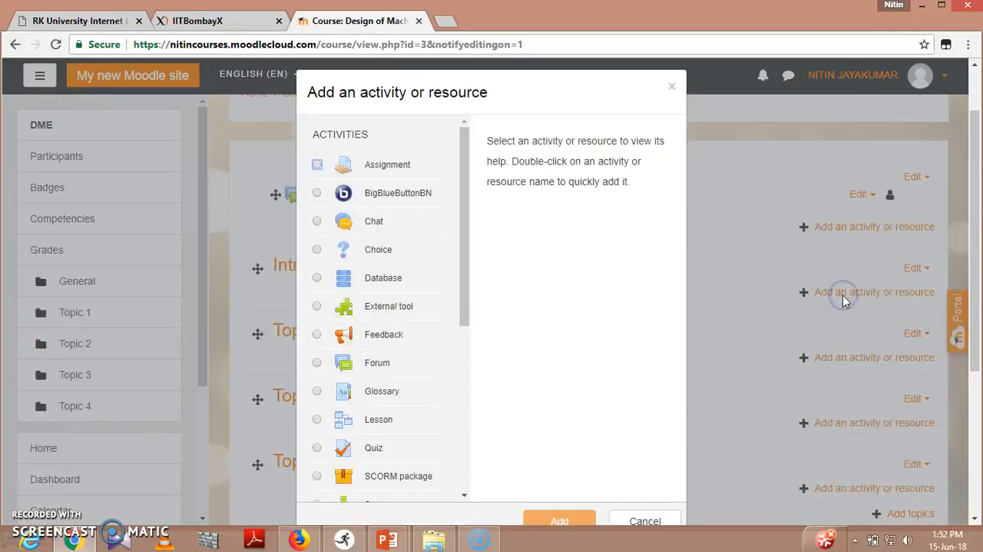
pyautogui.moveTo(479, 295)
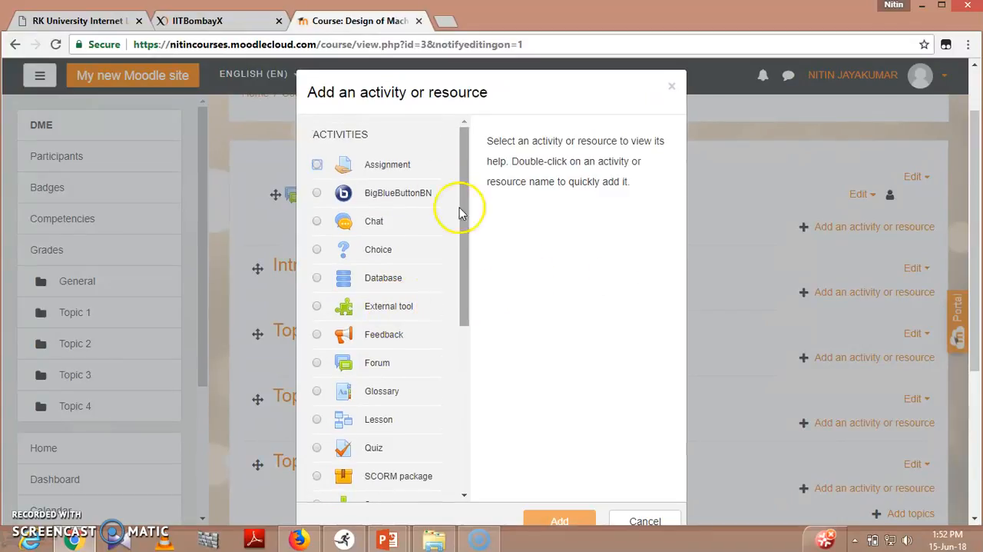
pyautogui.moveTo(375, 222)
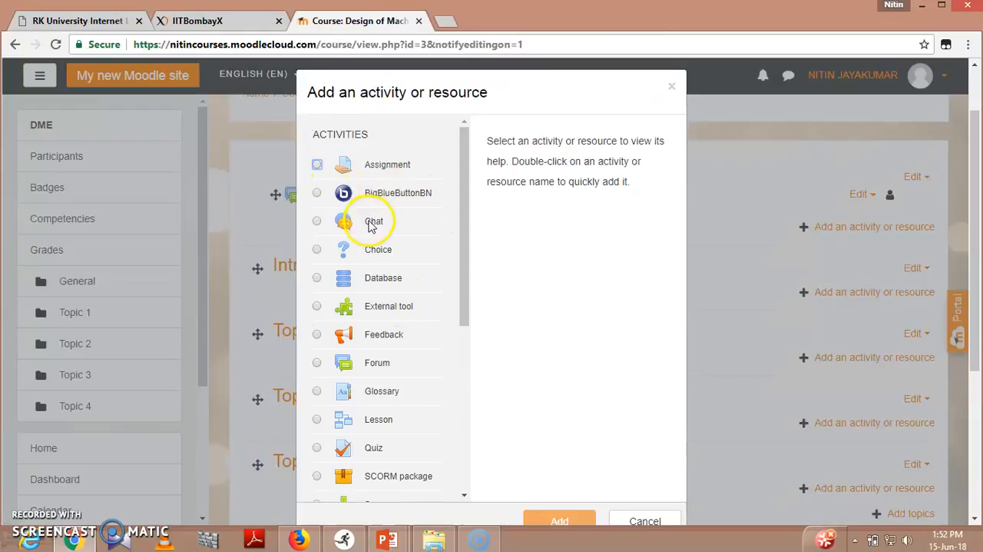
pyautogui.moveTo(388, 289)
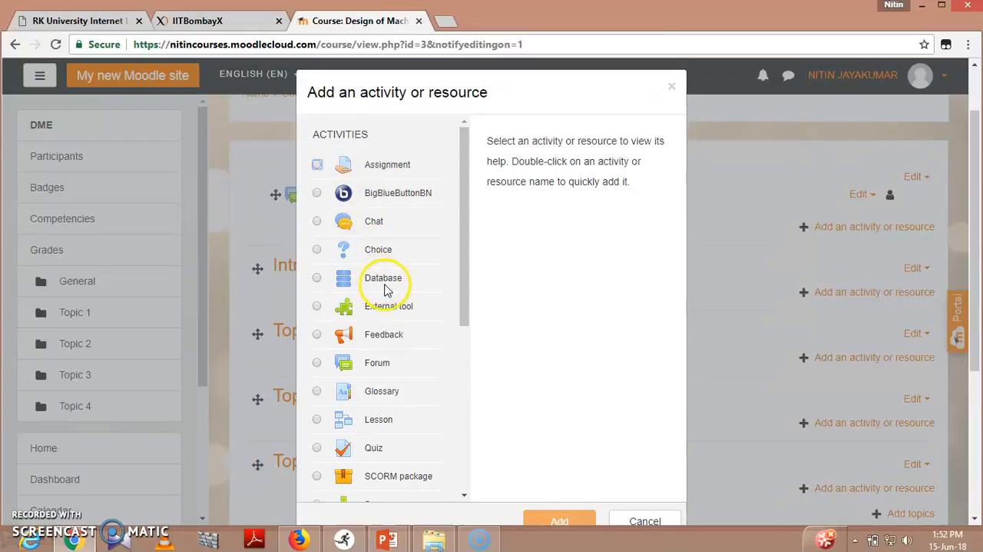
pyautogui.moveTo(378, 390)
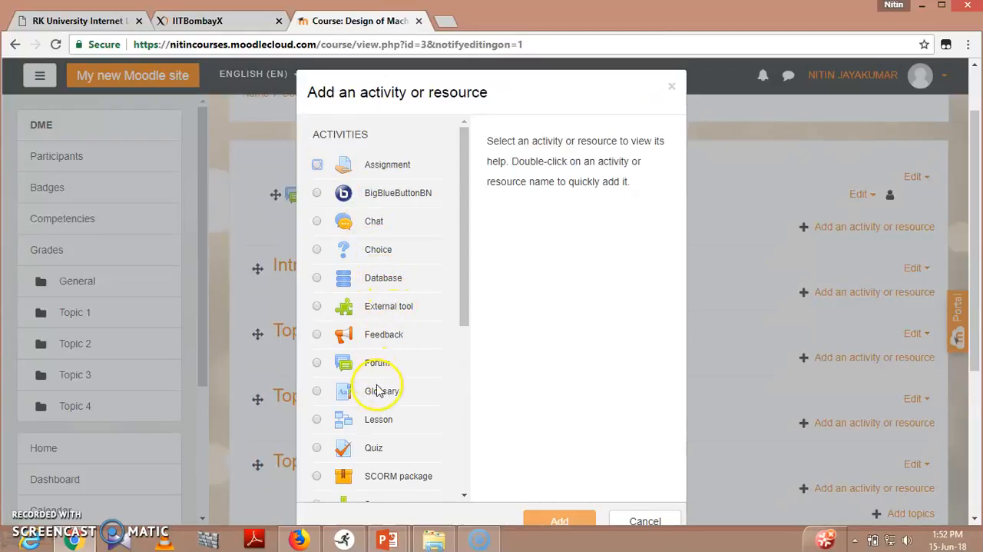
pyautogui.scroll(-3)
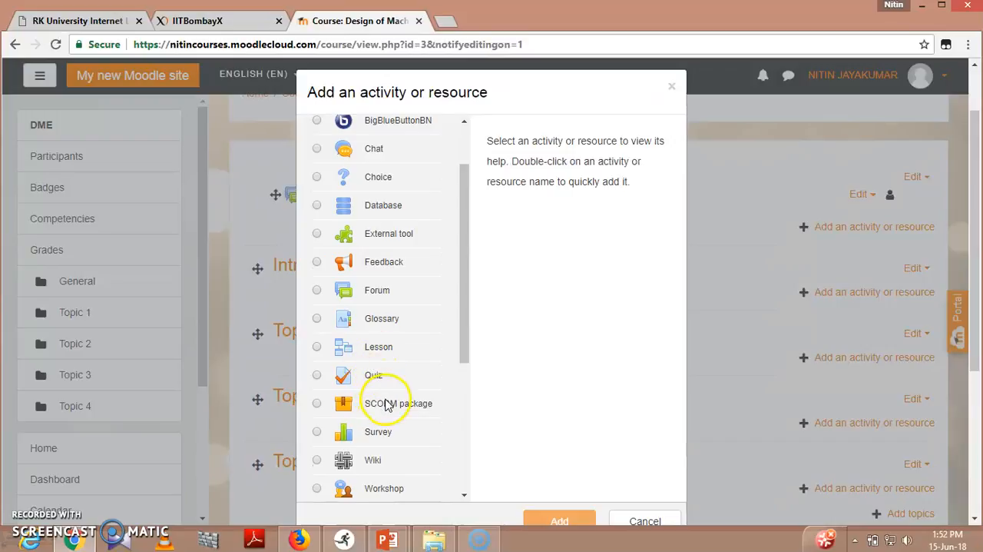
pyautogui.scroll(-3)
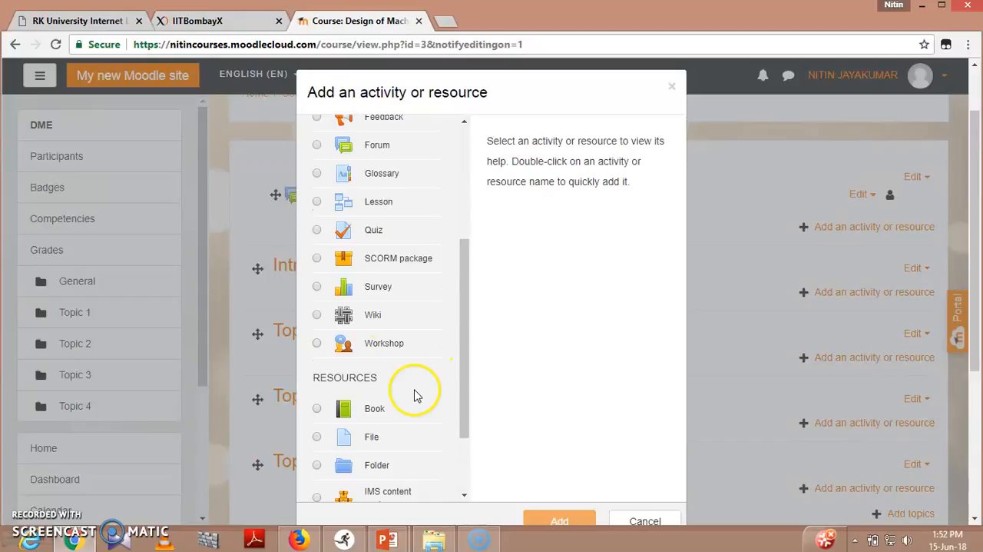
pyautogui.scroll(-3)
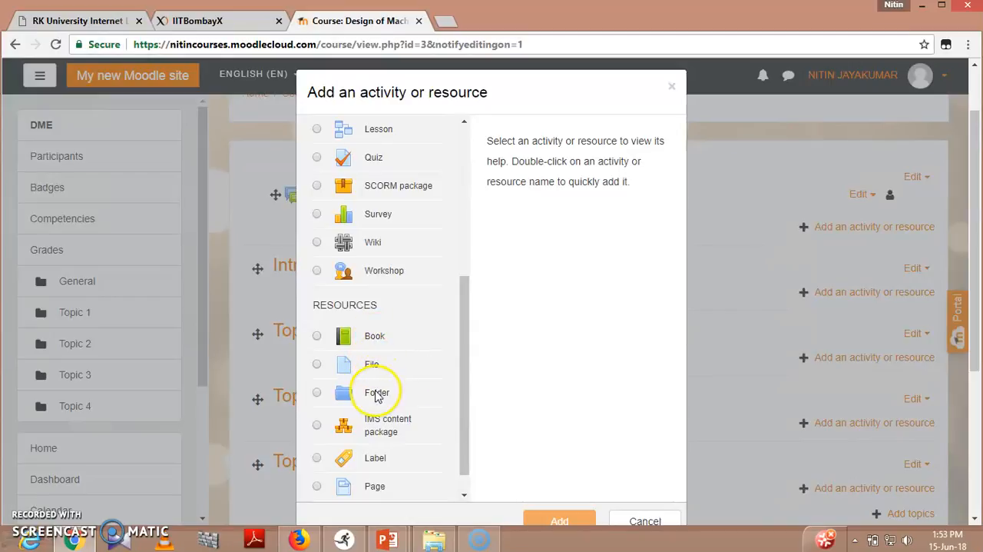
pyautogui.moveTo(384, 443)
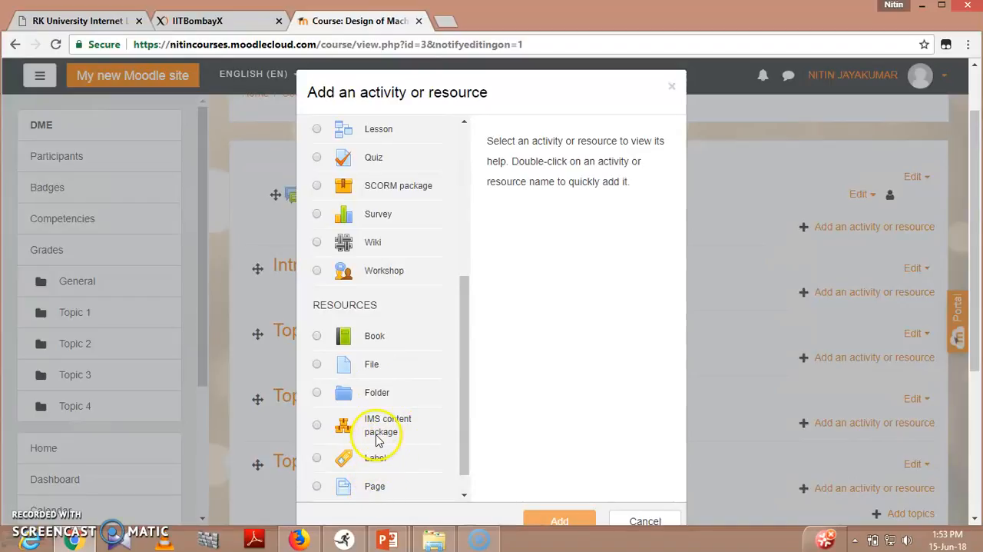
pyautogui.click(317, 424)
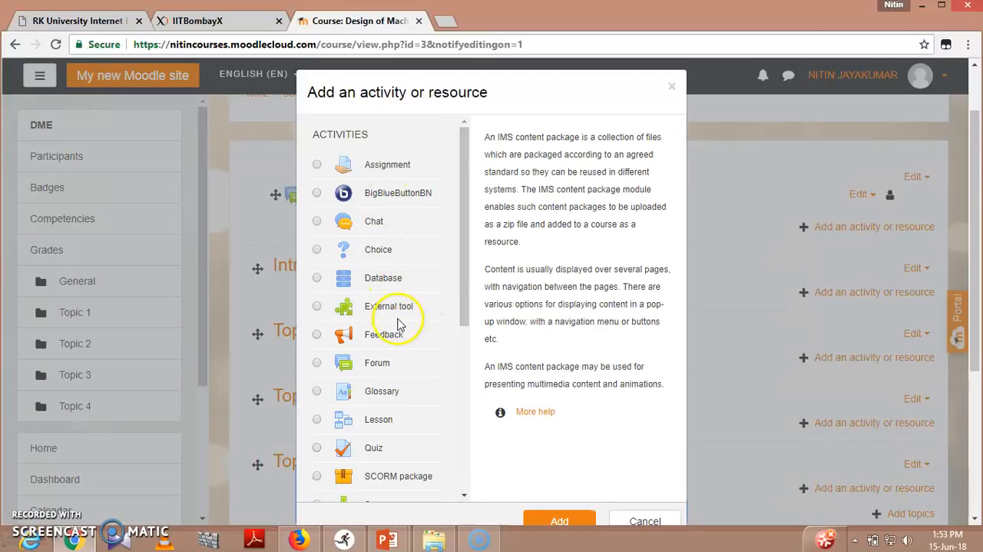
pyautogui.scroll(-3)
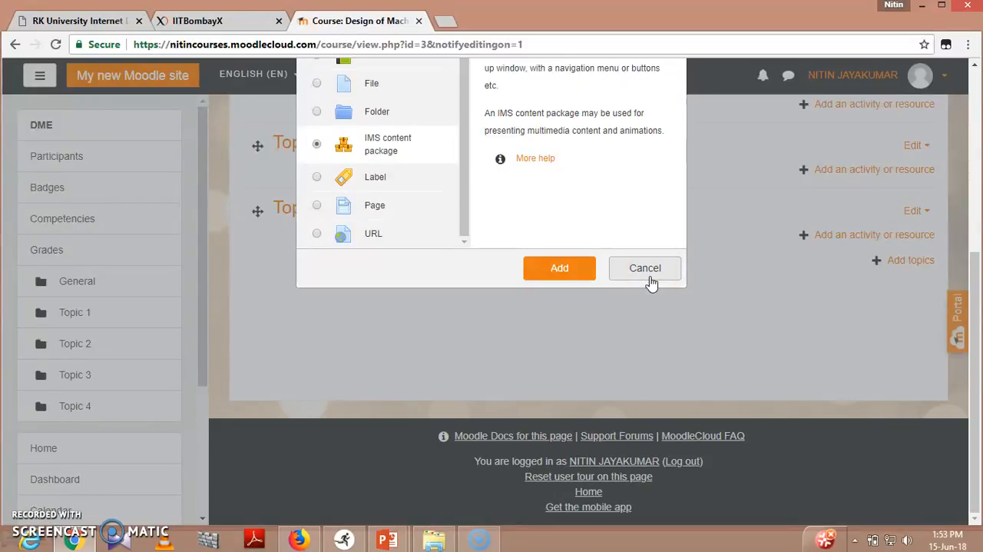
pyautogui.click(645, 268)
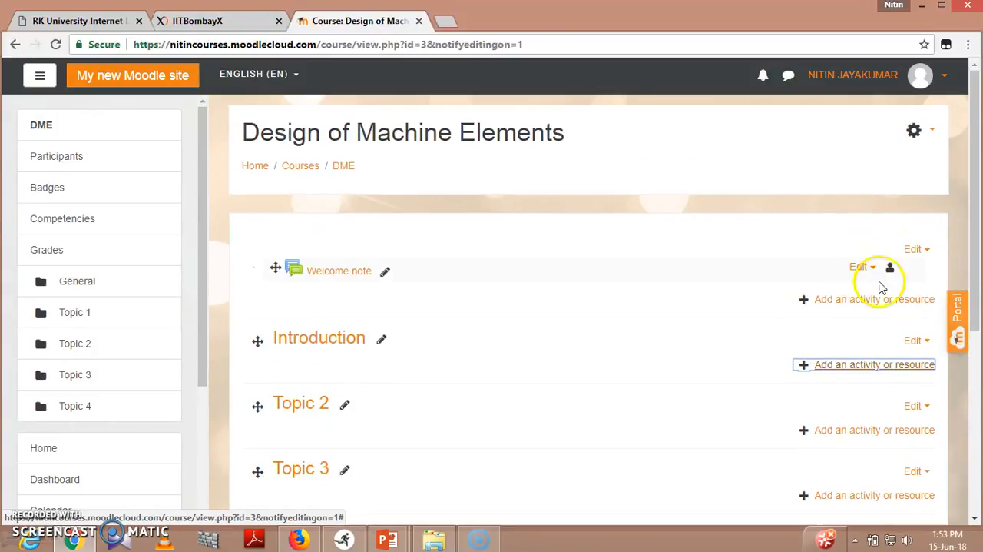
# - Turn editing off from the gear menu and view the Introduction section as students see it
pyautogui.click(912, 130)
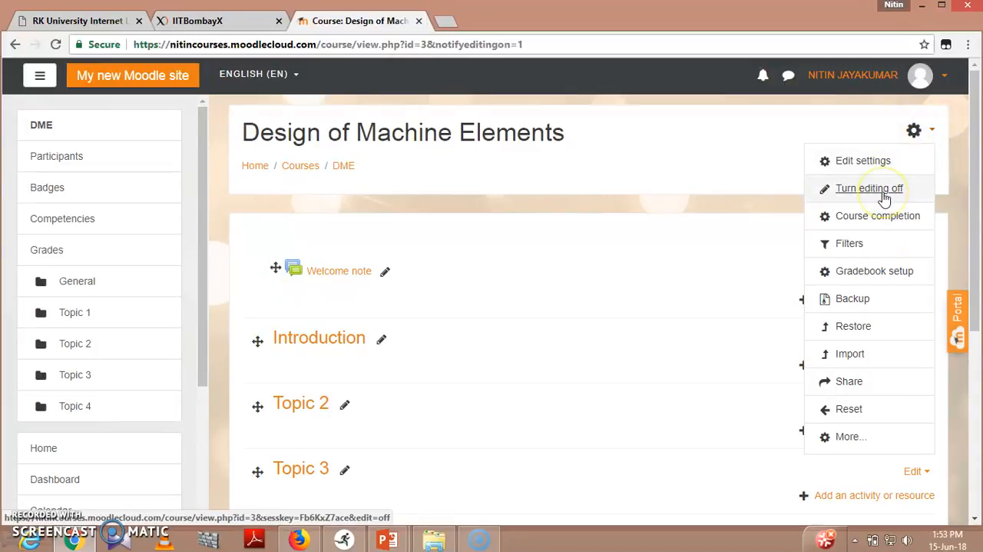
pyautogui.click(869, 188)
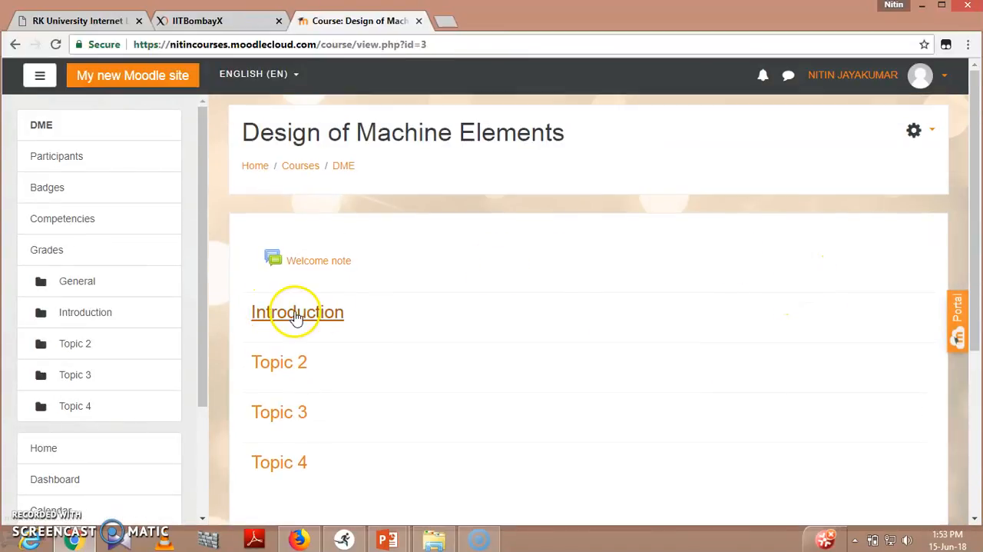
pyautogui.click(298, 311)
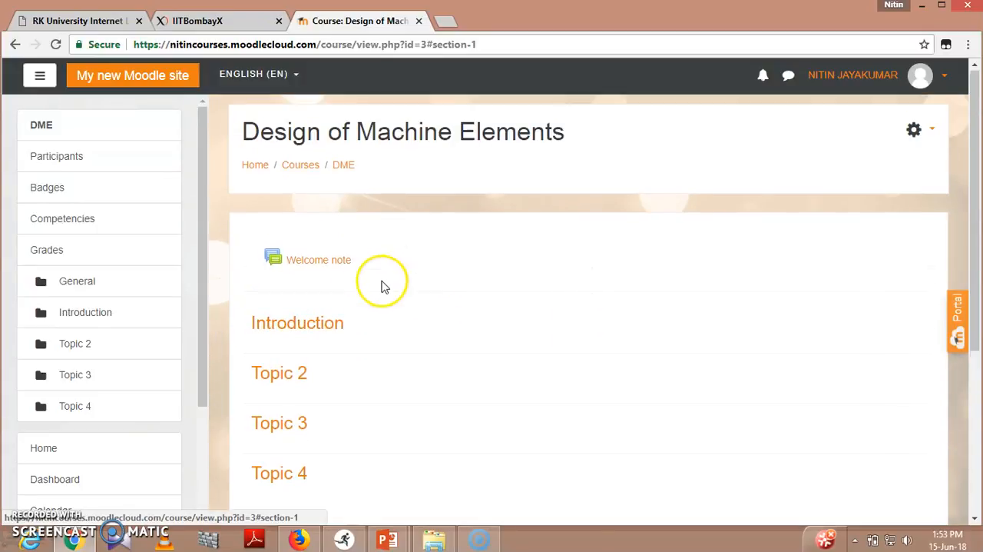
pyautogui.moveTo(306, 318)
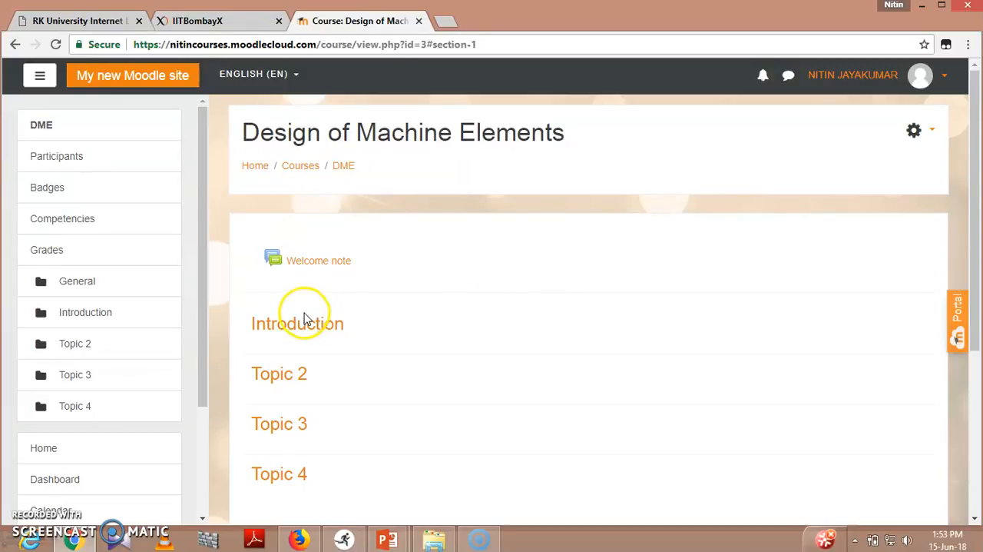
pyautogui.moveTo(913, 130)
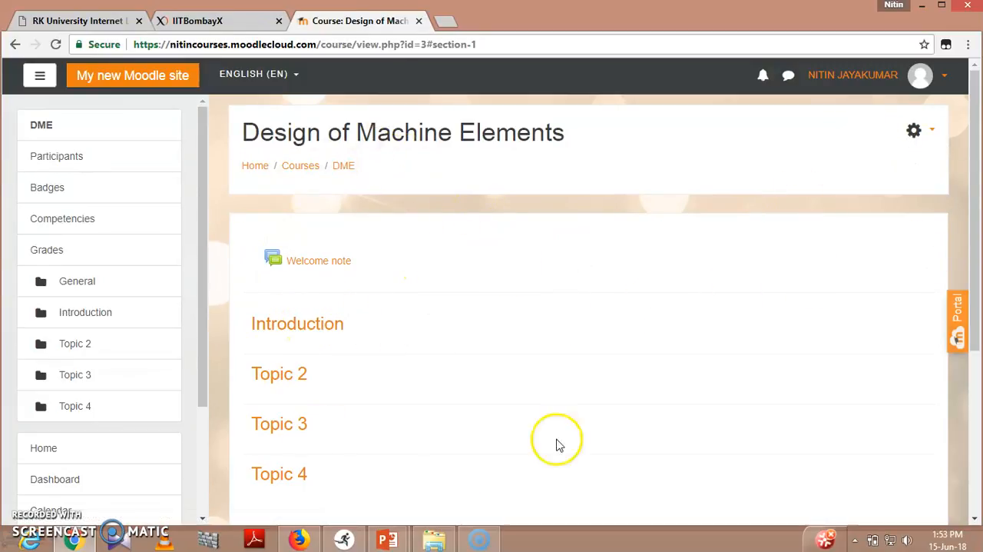
pyautogui.click(916, 131)
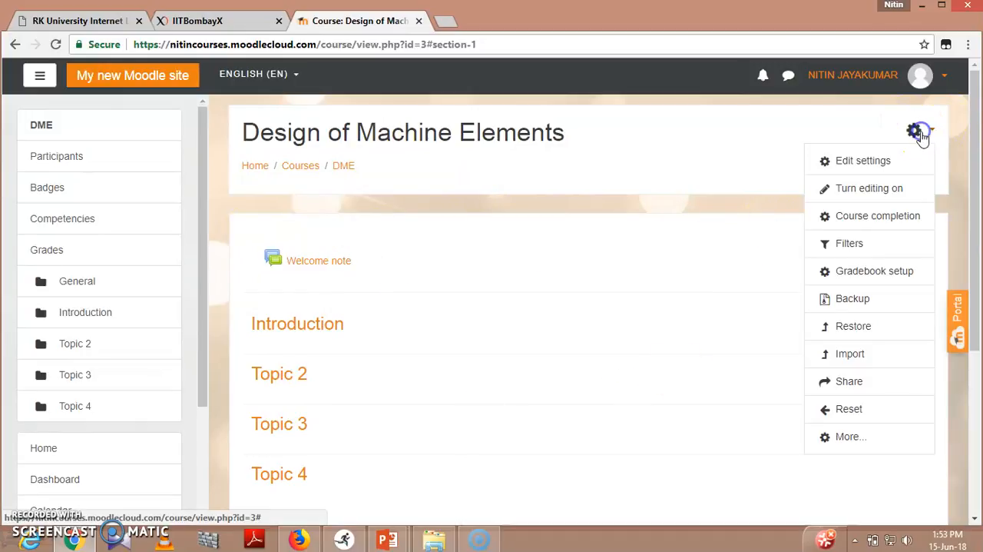
pyautogui.moveTo(915, 131)
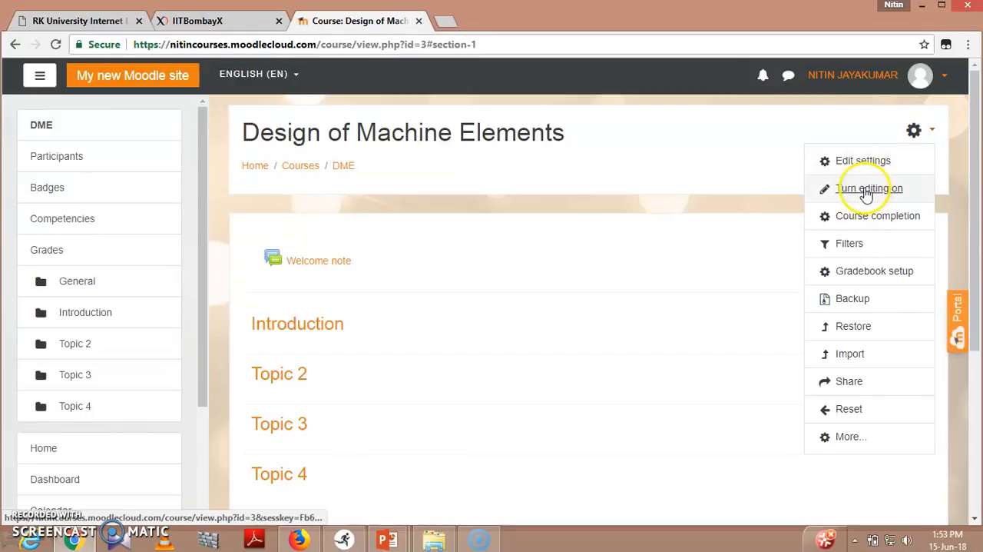
# - Turn editing back on and review Welcome note and the topics with edit options
pyautogui.click(870, 187)
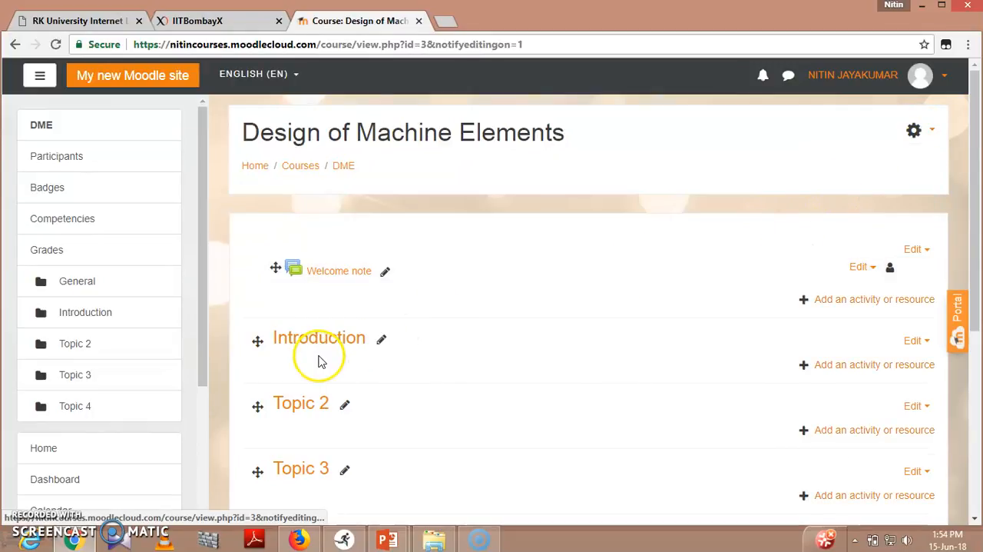
pyautogui.scroll(-3)
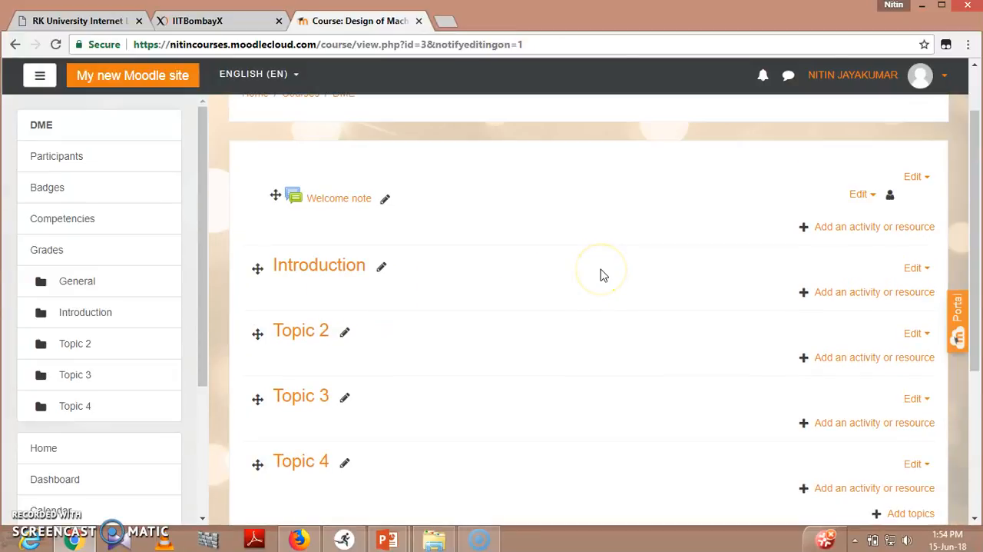
pyautogui.scroll(-3)
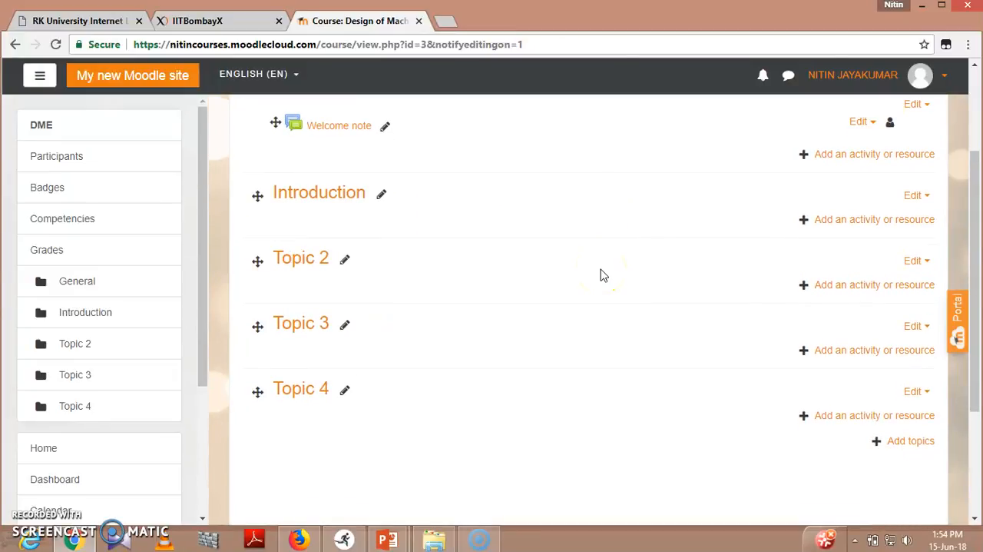